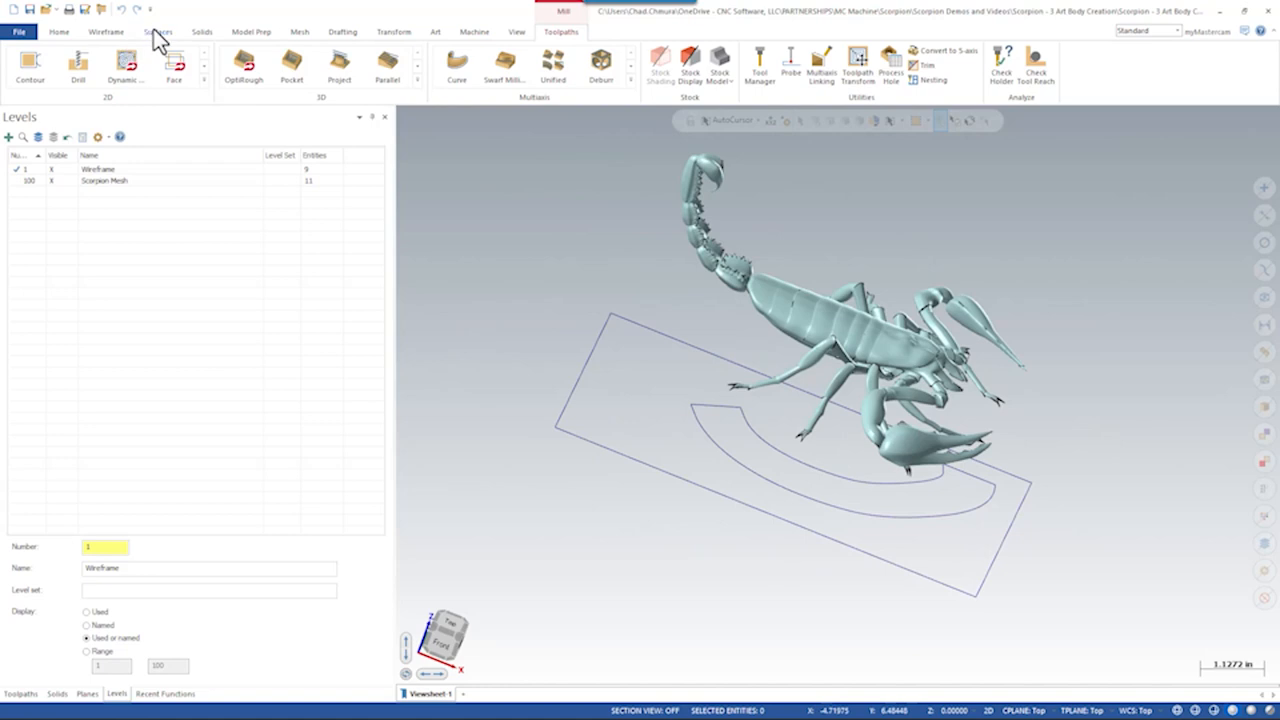
Step: Bring up the Surfaces tools to create a Flat Boundary surface from the rectangular chain
left_click(158, 32)
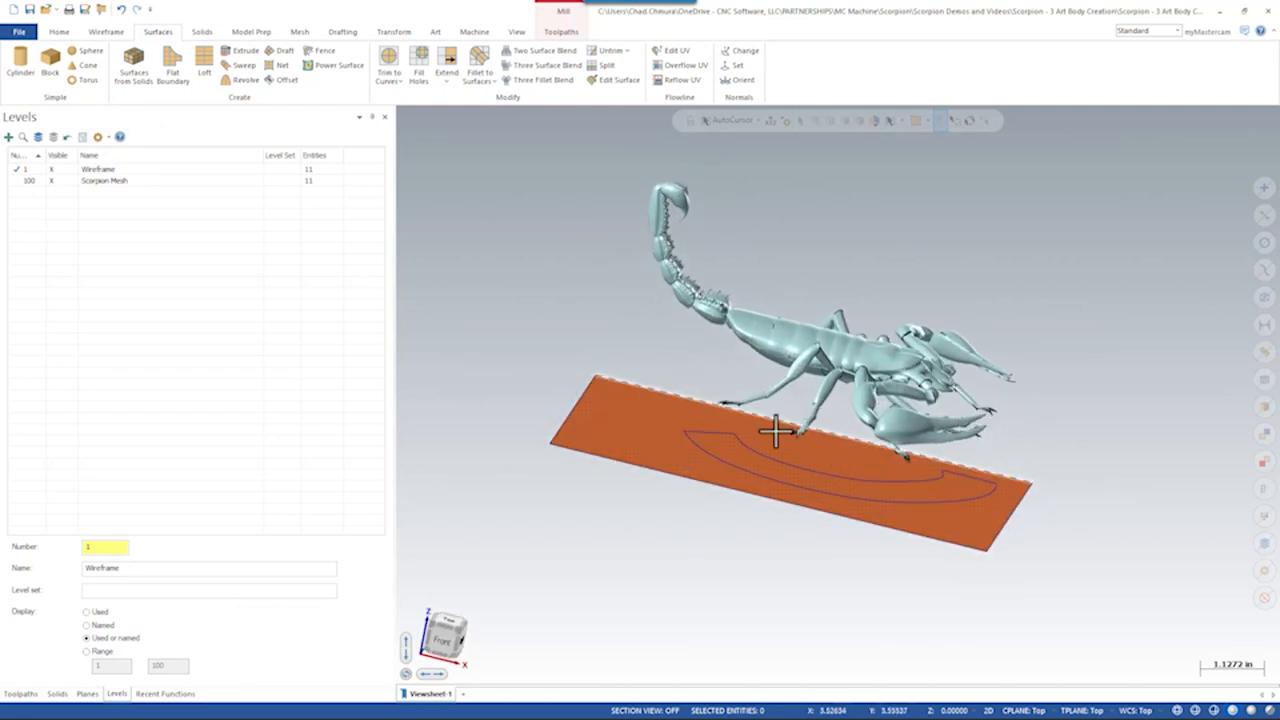
Step: Start Edit Surface on the flat surface and raise an edge node to curve it
left_click(624, 80)
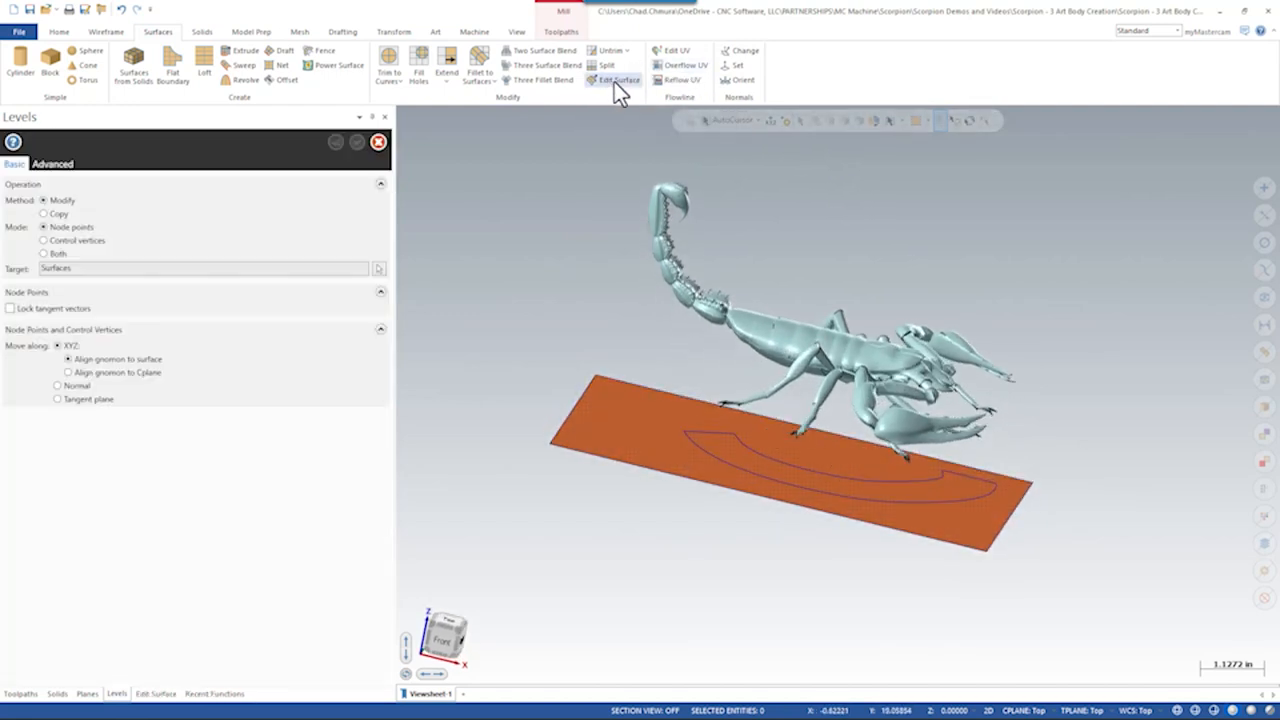
left_click(616, 80)
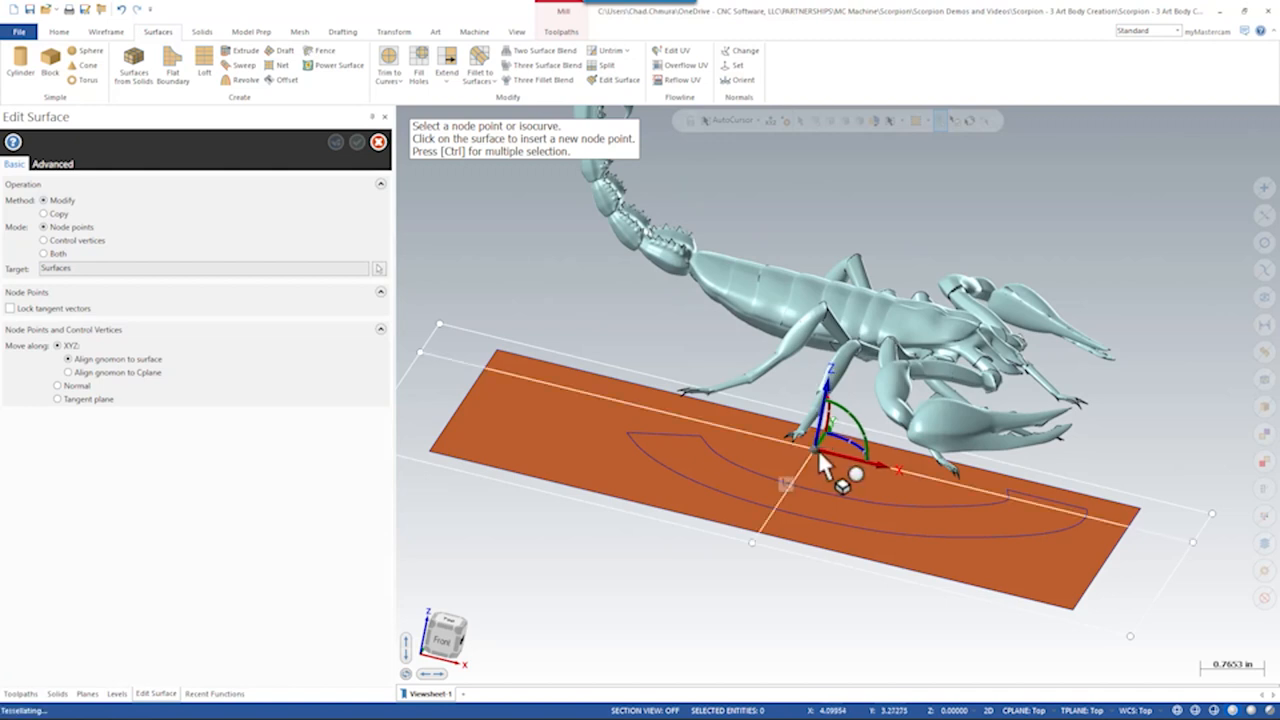
left_click_drag(820, 464, 820, 412)
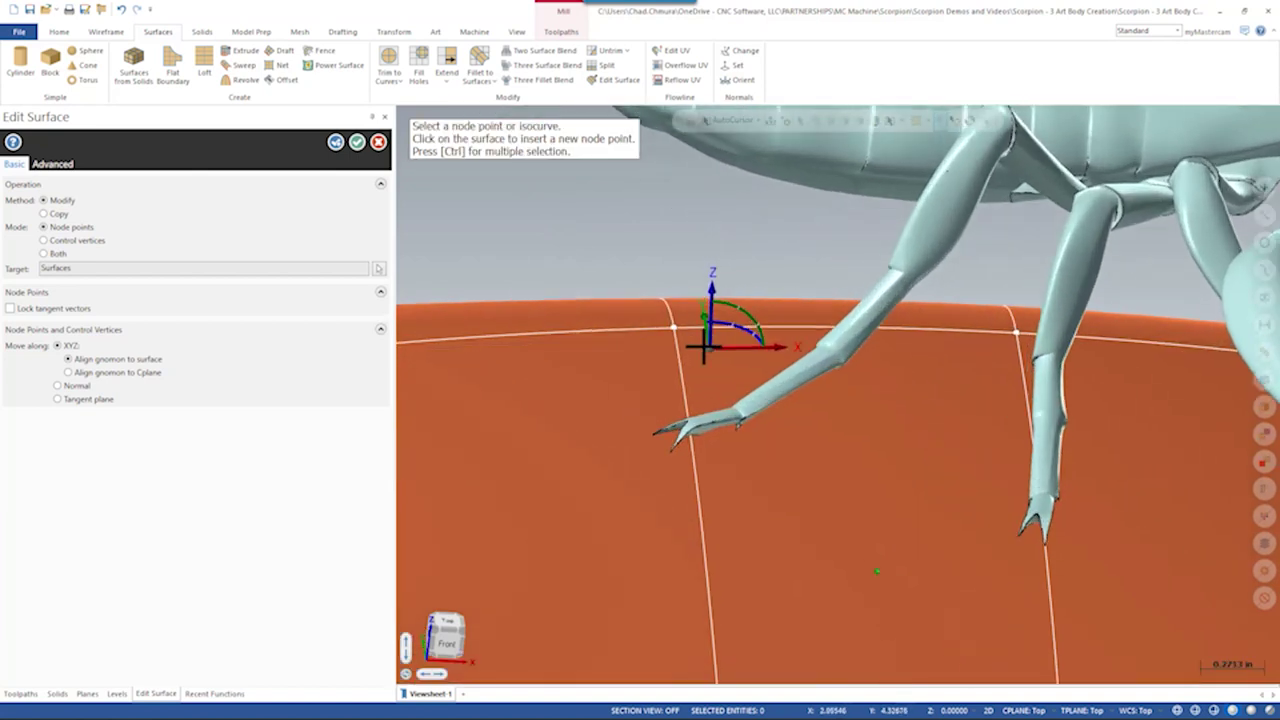
left_click(690, 344)
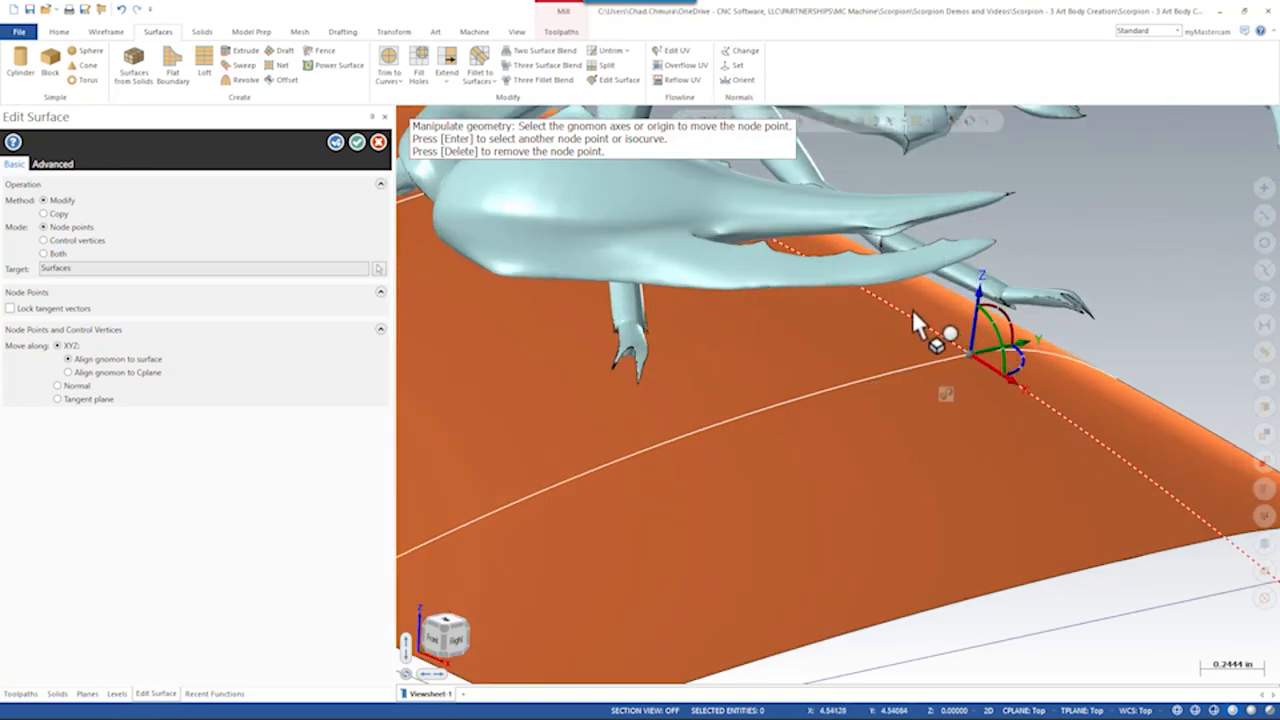
left_click_drag(940, 344, 1004, 360)
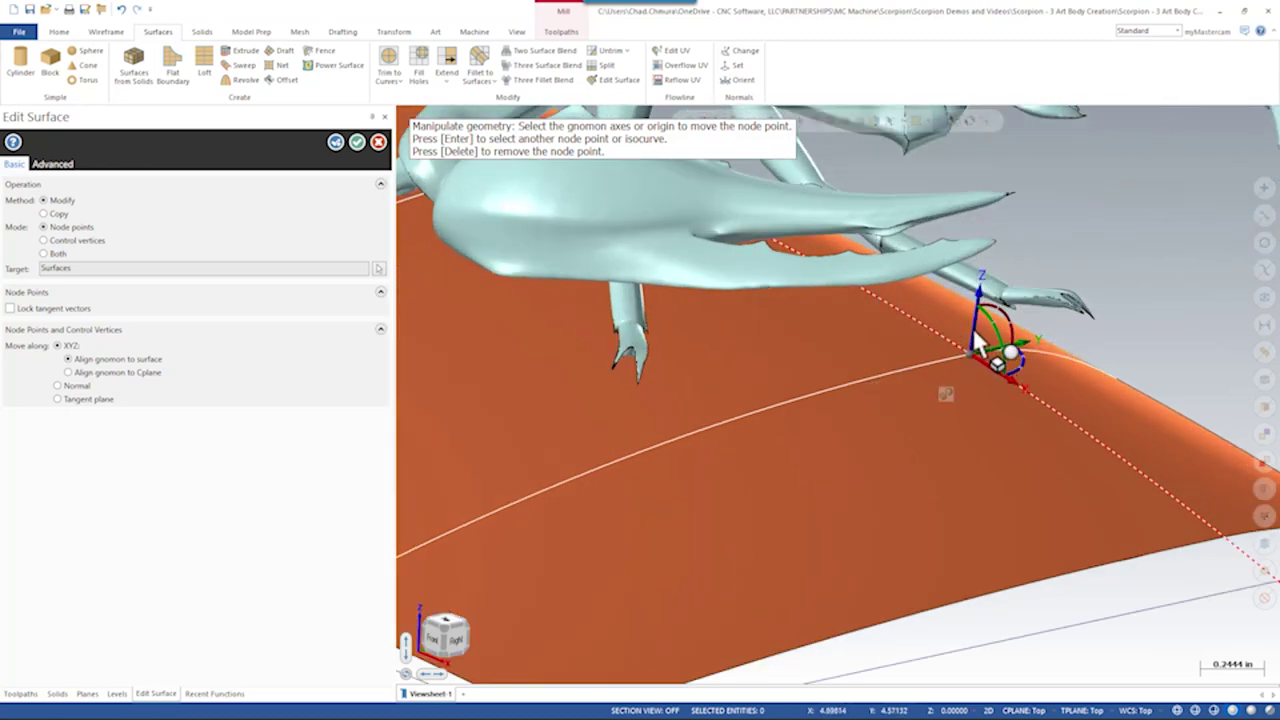
left_click_drag(1004, 356, 990, 376)
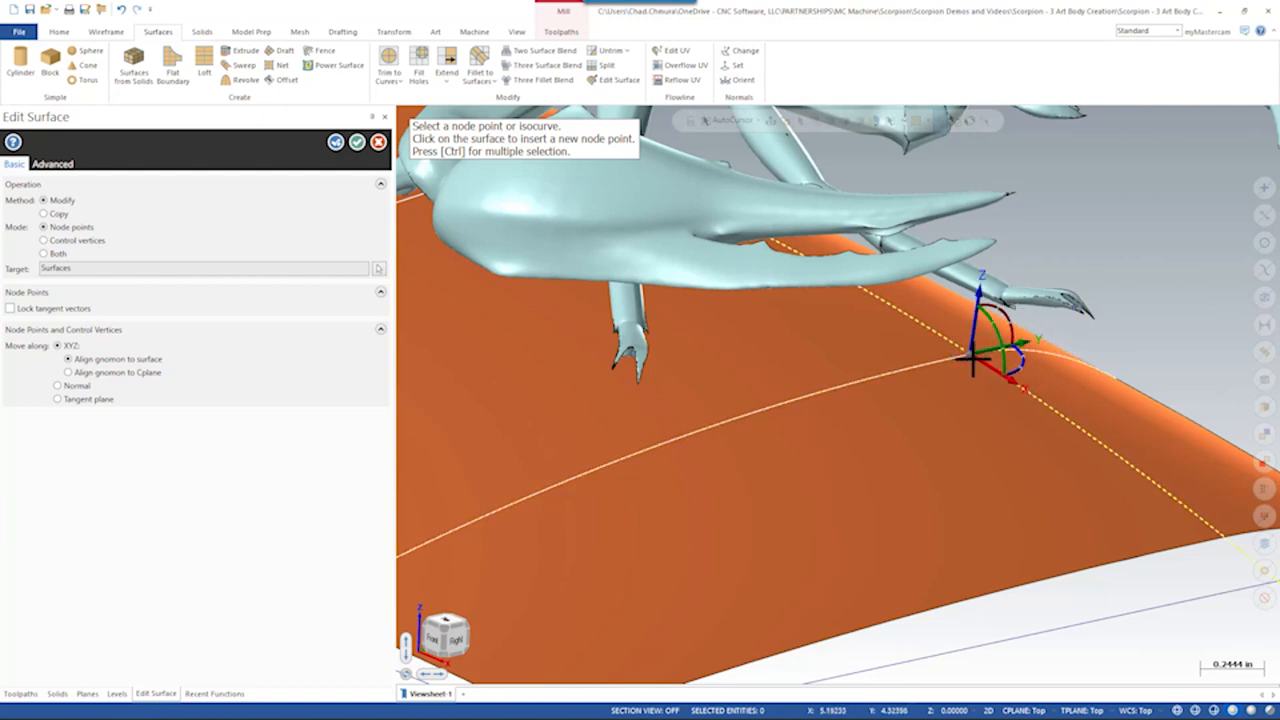
Step: Lift further node points, including the middle one, so the surface bulges into a mound
left_click(980, 360)
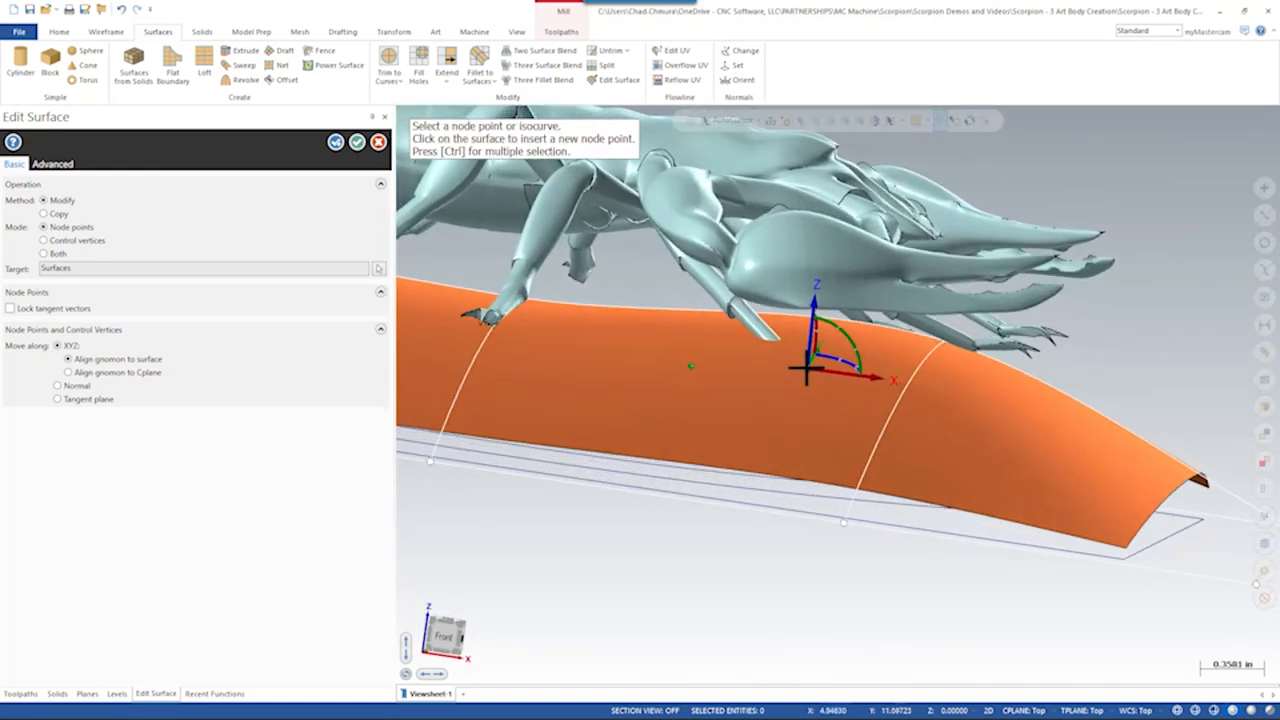
left_click(822, 370)
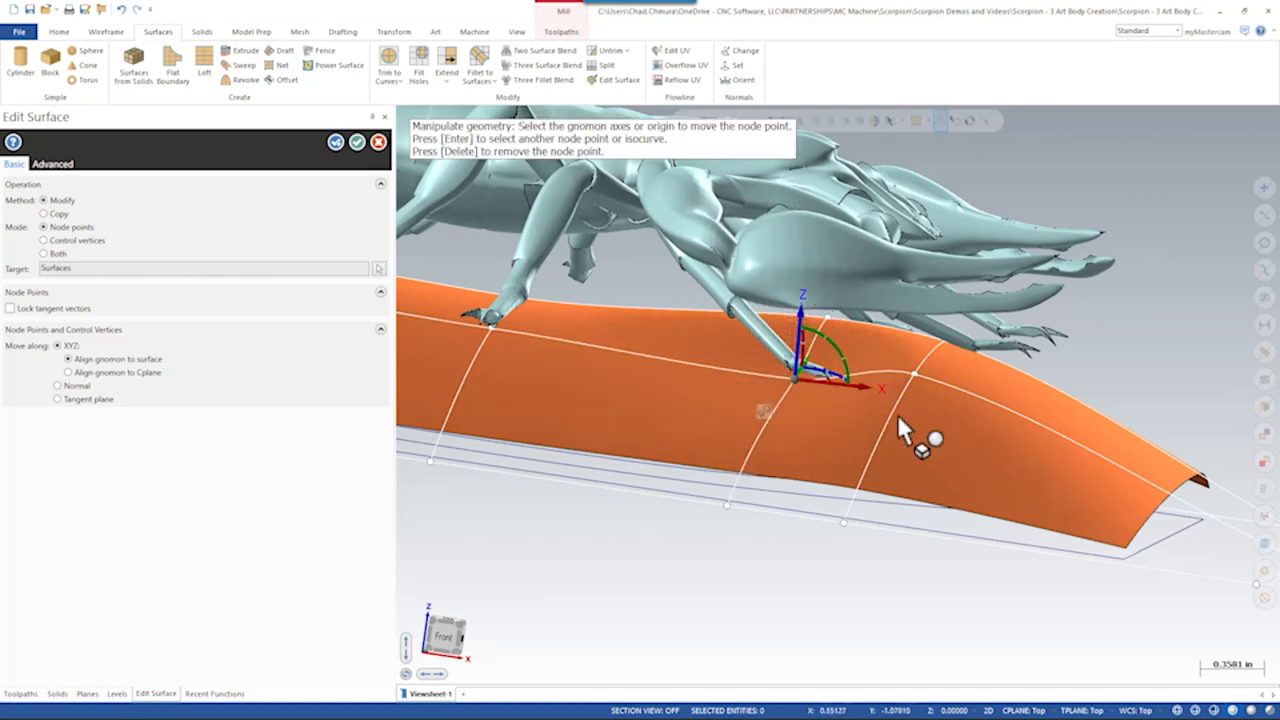
left_click_drag(900, 430, 850, 460)
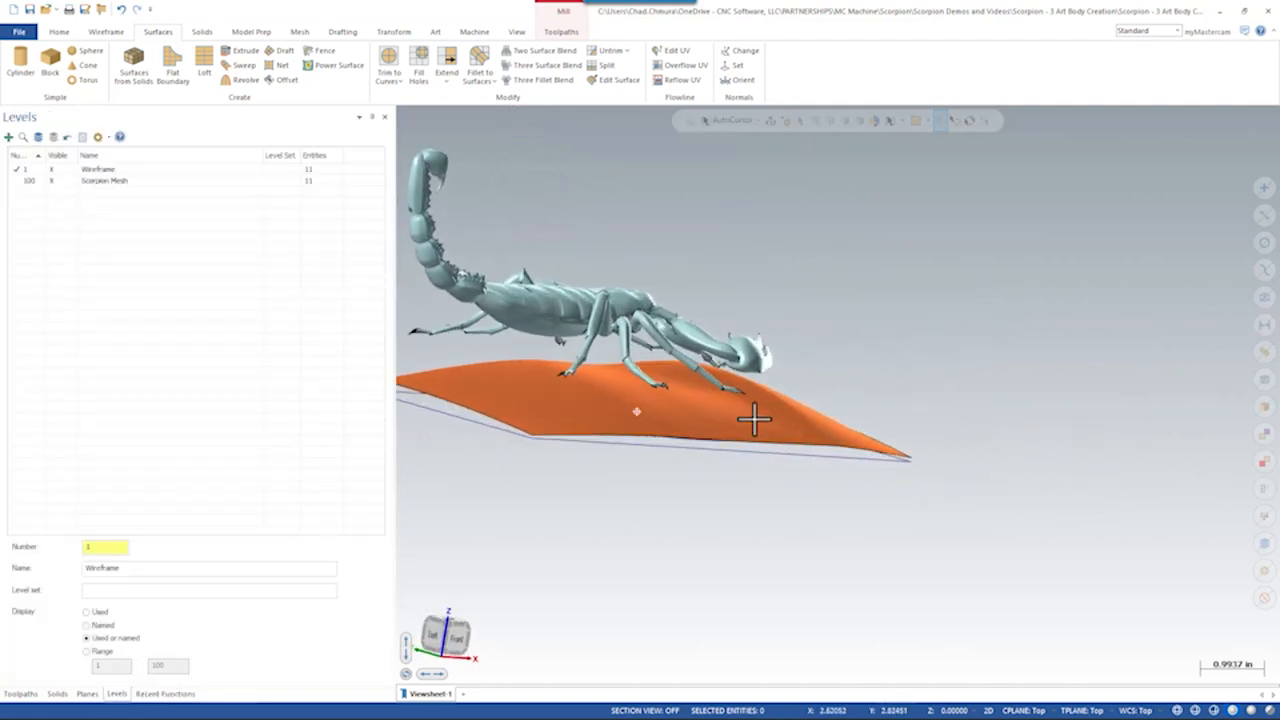
Step: From a top view, draw the base outline with endpoint lines and a tangent arc
left_click_drag(756, 420, 1064, 444)
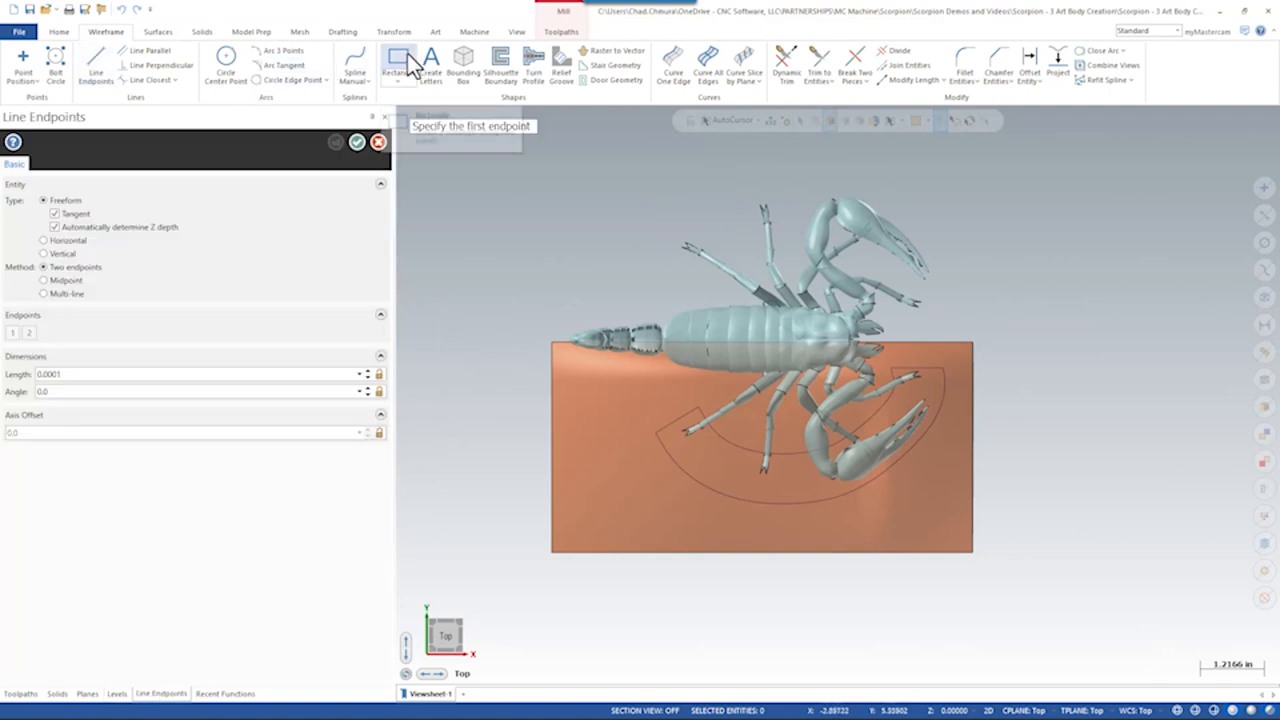
left_click(400, 62)
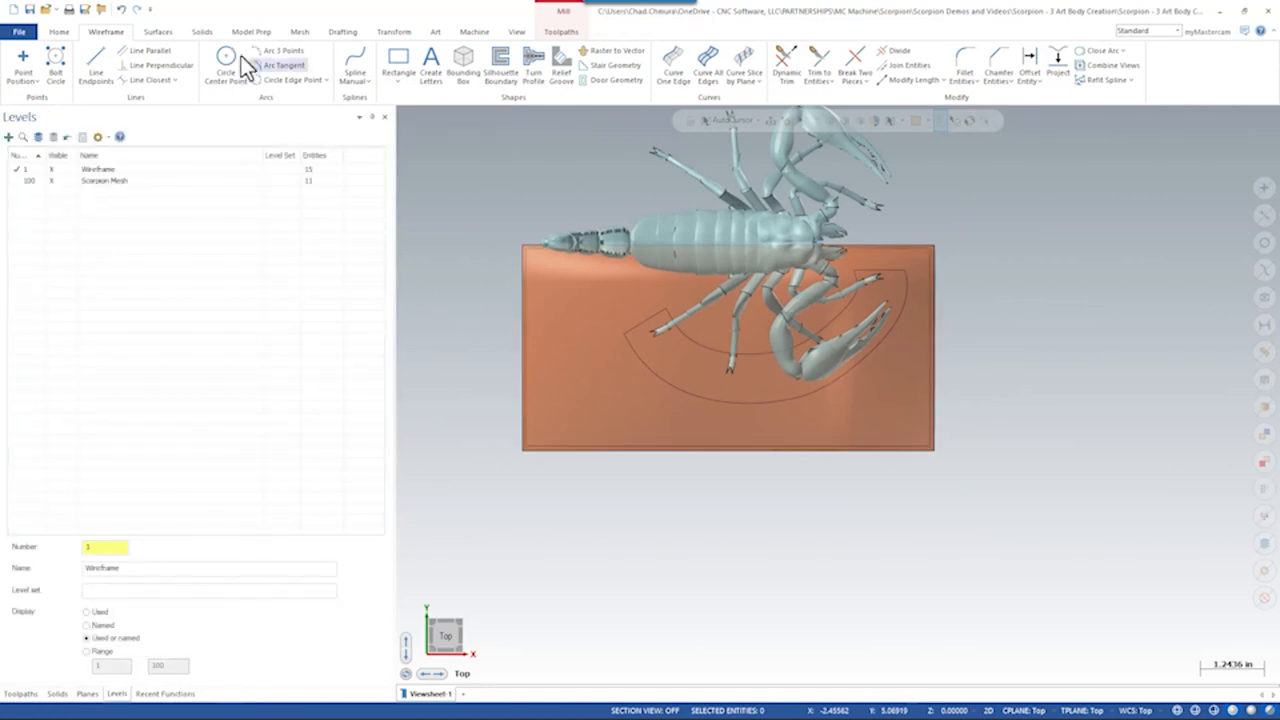
left_click(126, 62)
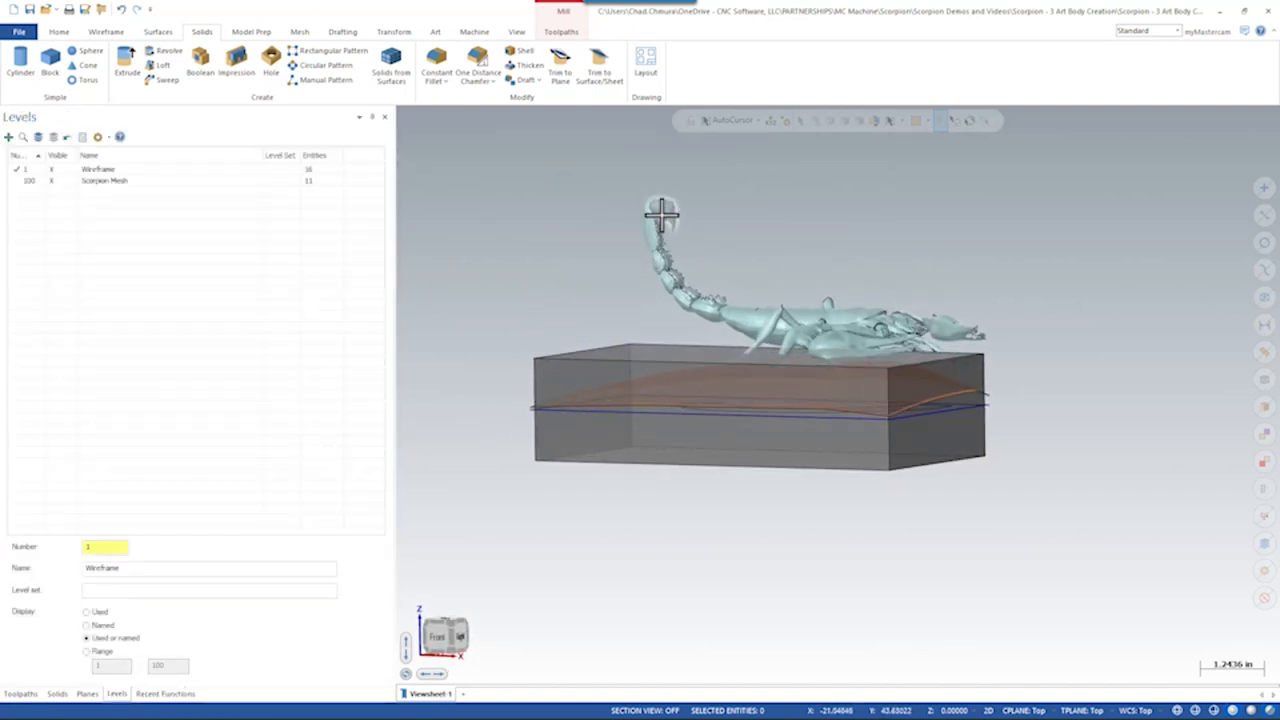
mouse_move(600, 68)
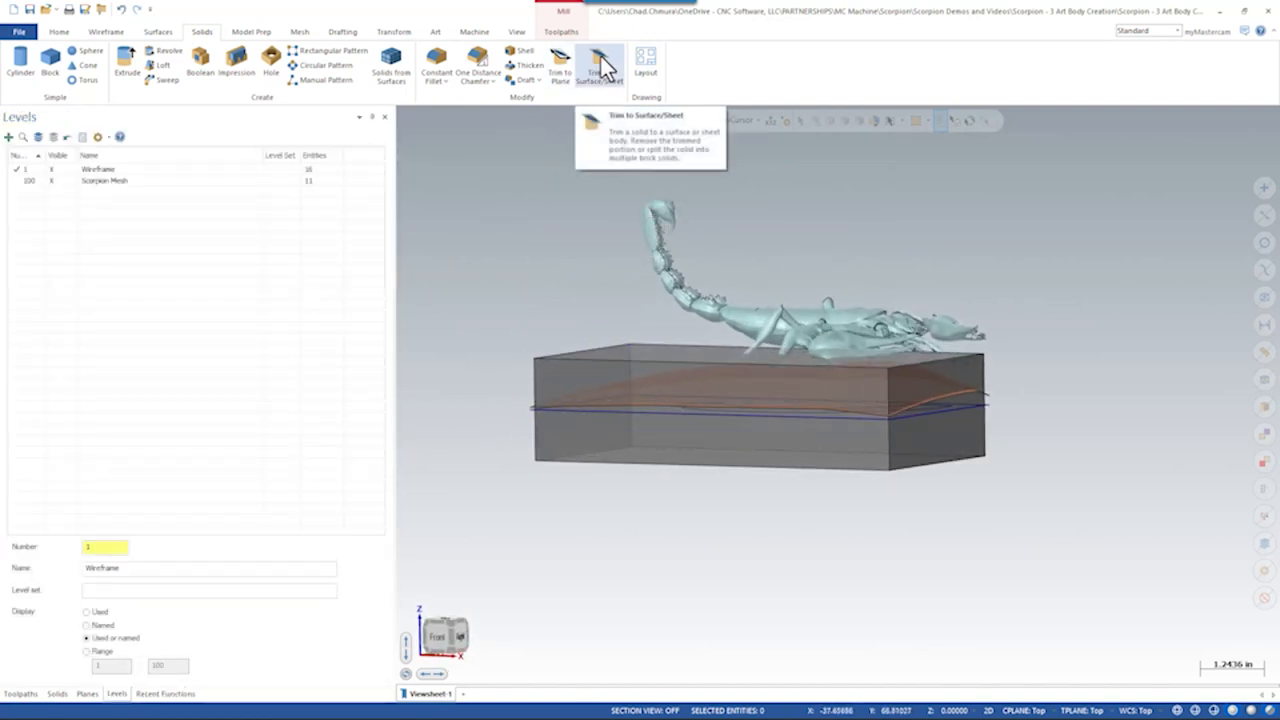
Step: Trim the solid block to the curved surface so its top follows the bulge
left_click(598, 68)
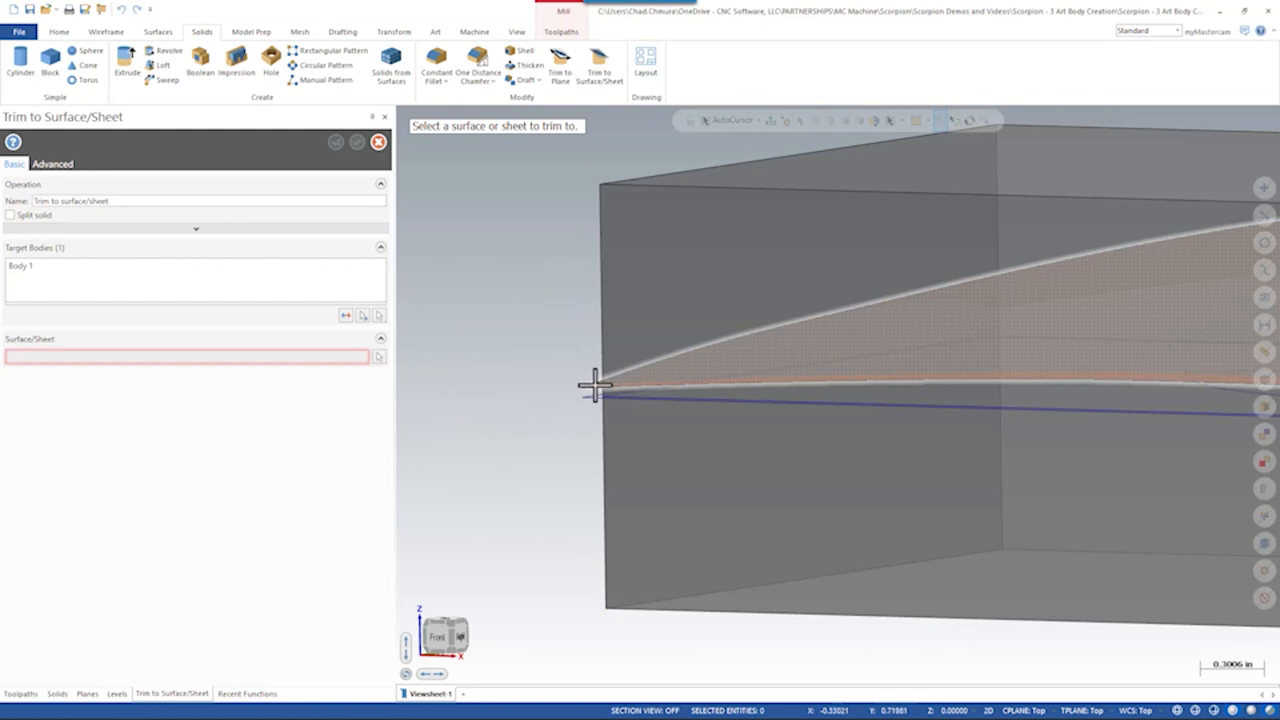
left_click(356, 142)
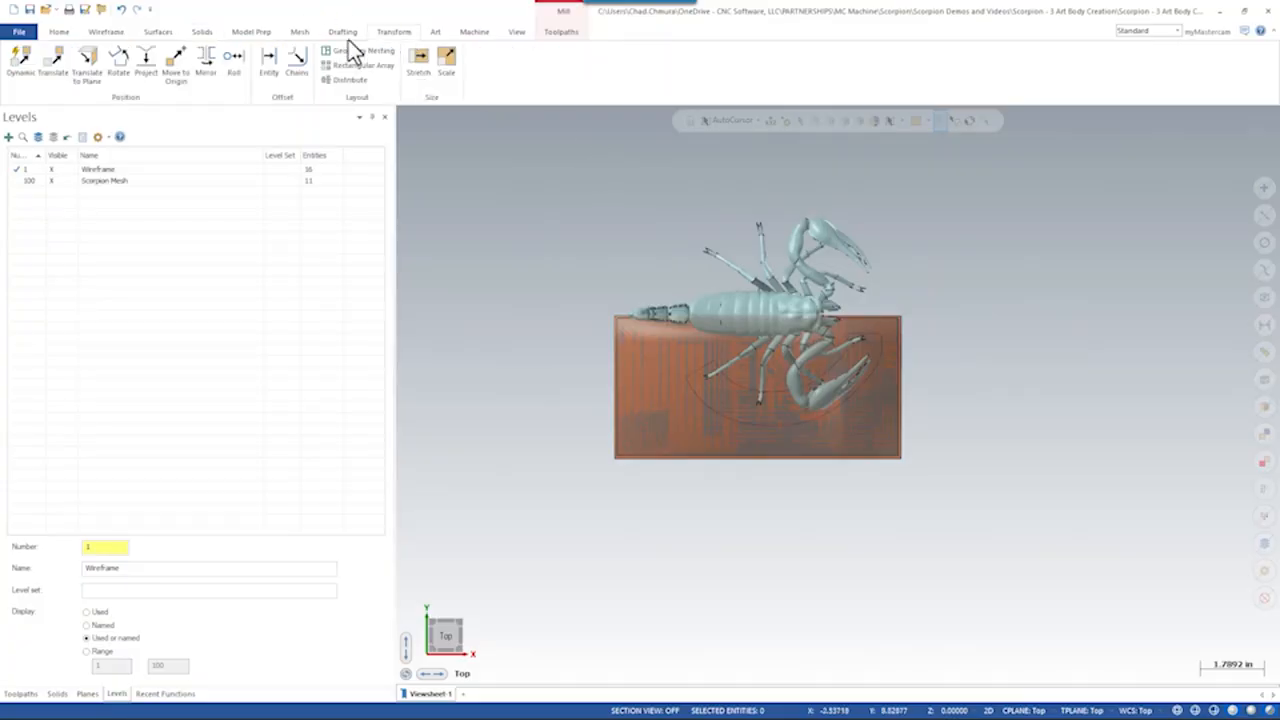
Step: Dynamically move the trimmed block to its new position under the scorpion
left_click(18, 56)
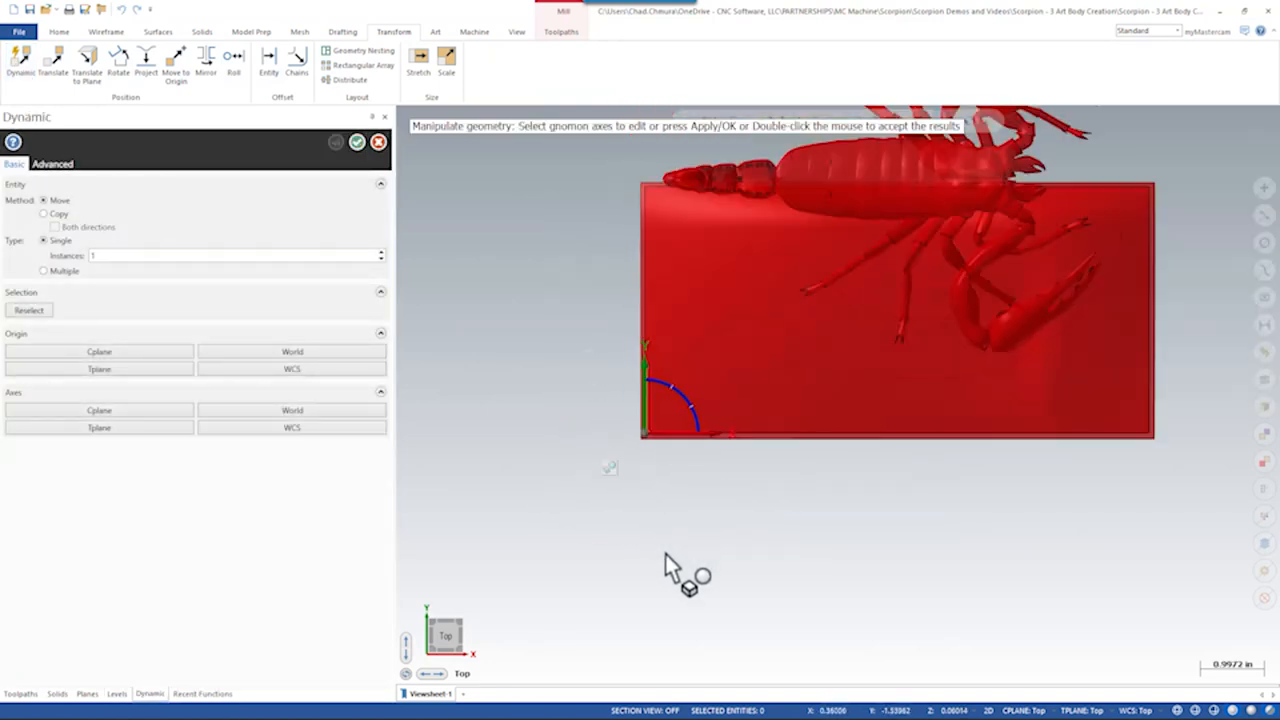
left_click(512, 32)
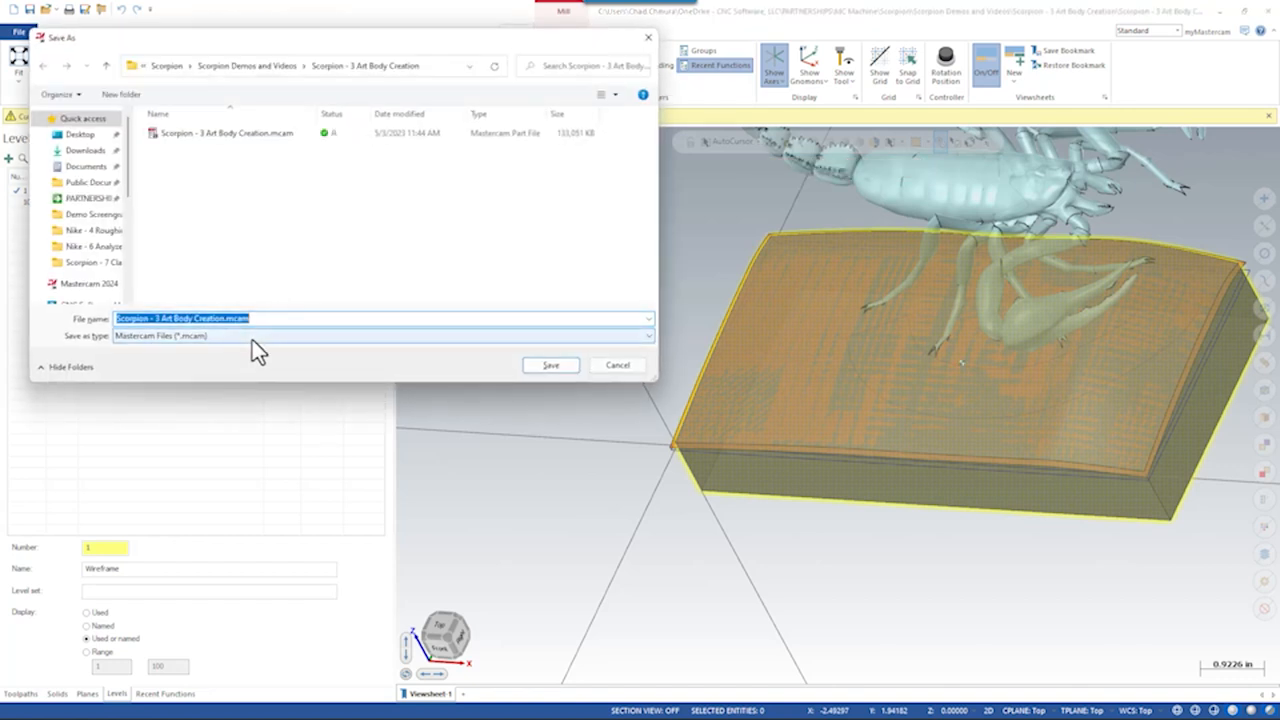
Step: Choose the STL file format in Save As to export the block
left_click(380, 336)
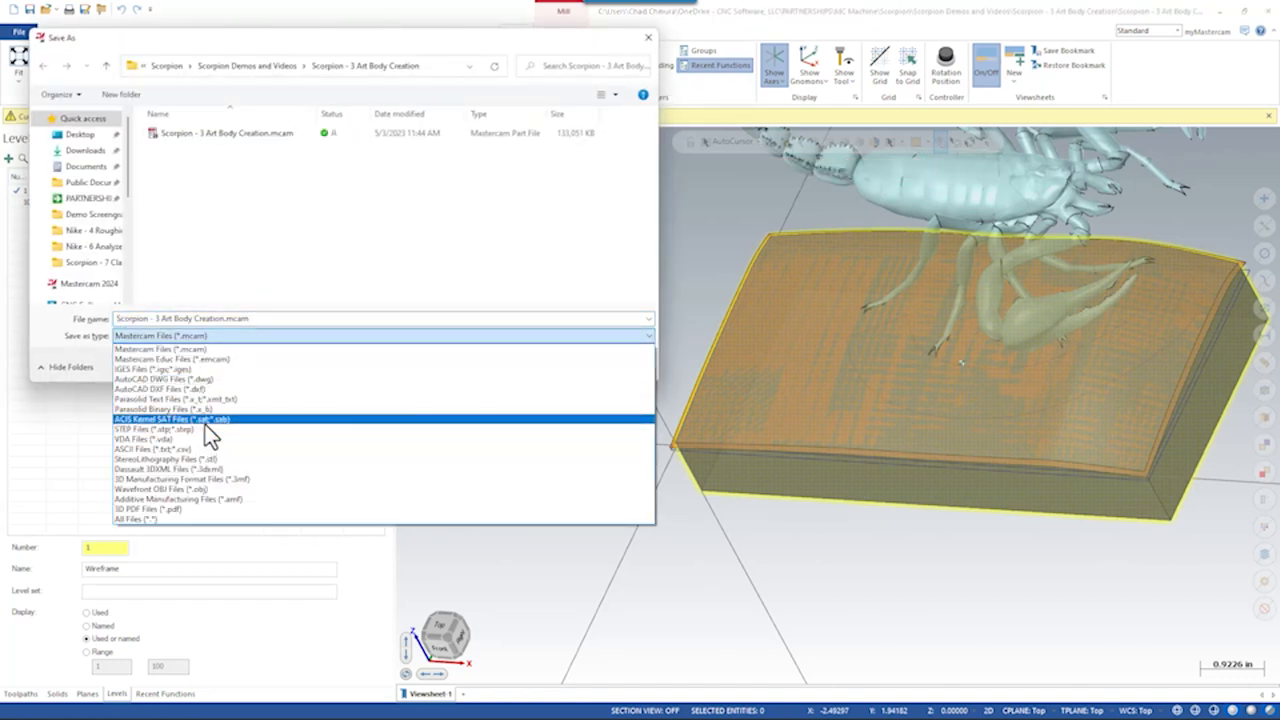
left_click(158, 458)
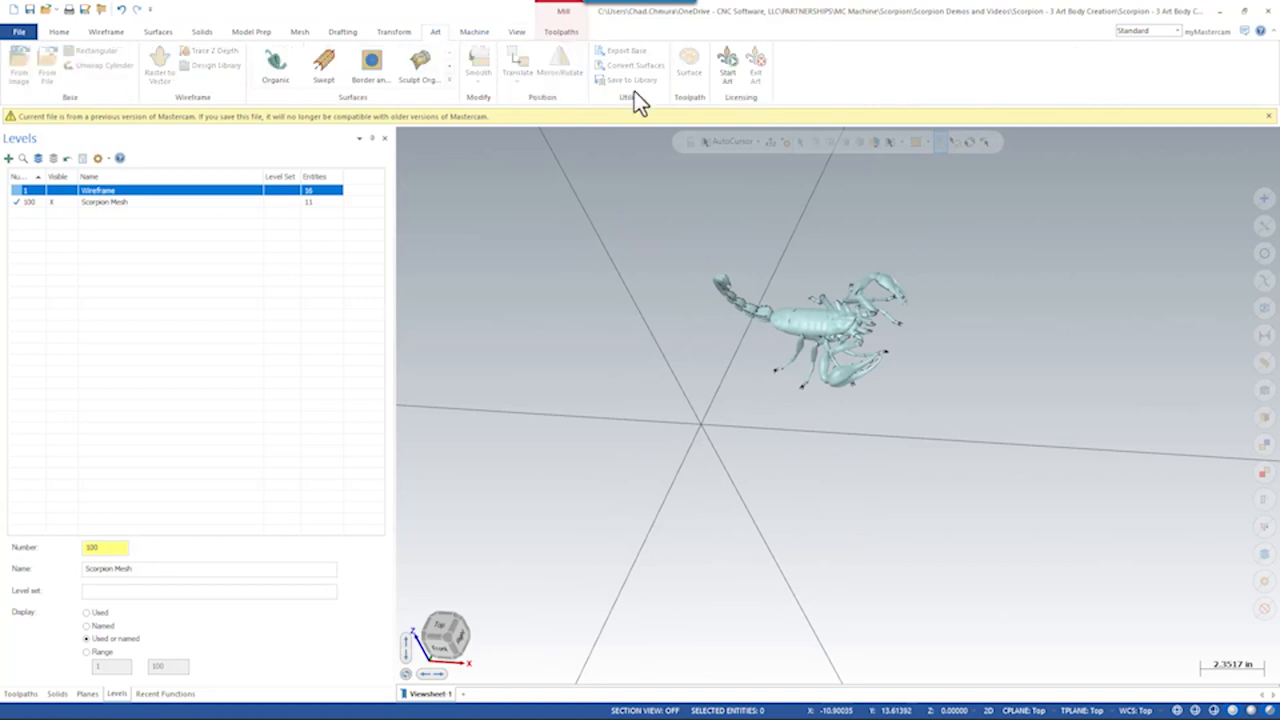
mouse_move(708, 174)
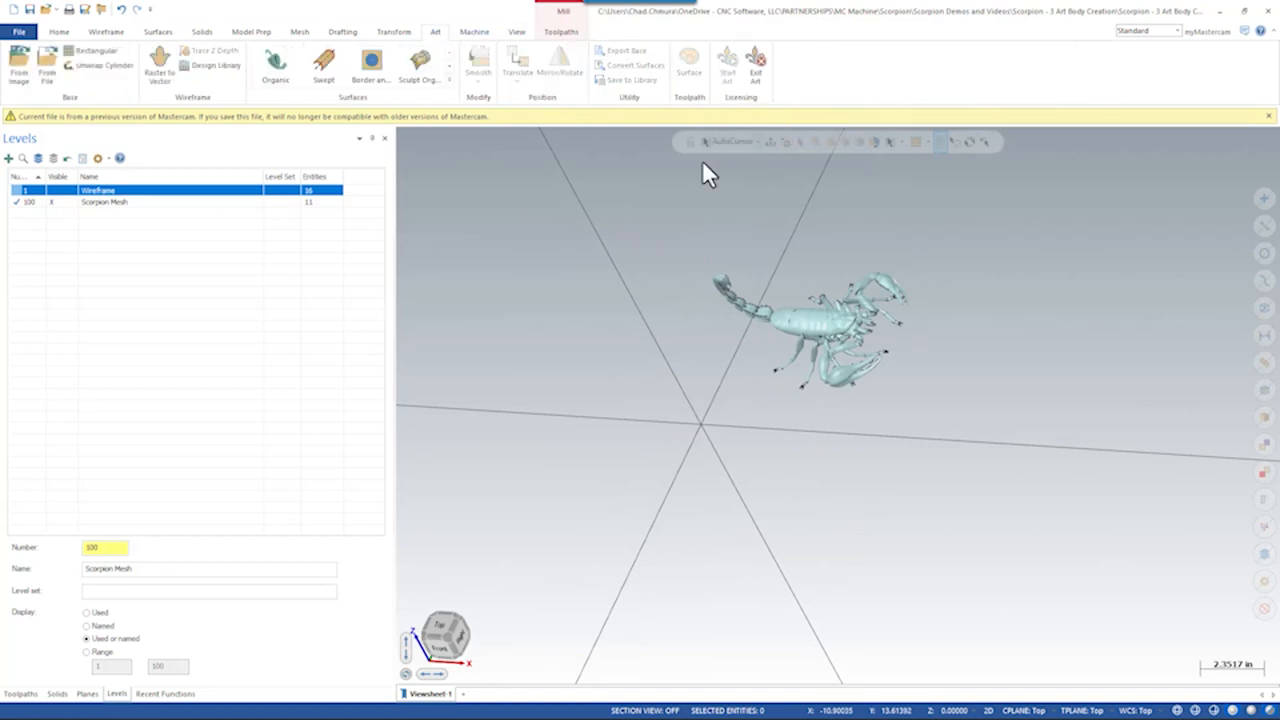
Step: Show the Art Manager panel beside the scorpion mesh
left_click(528, 32)
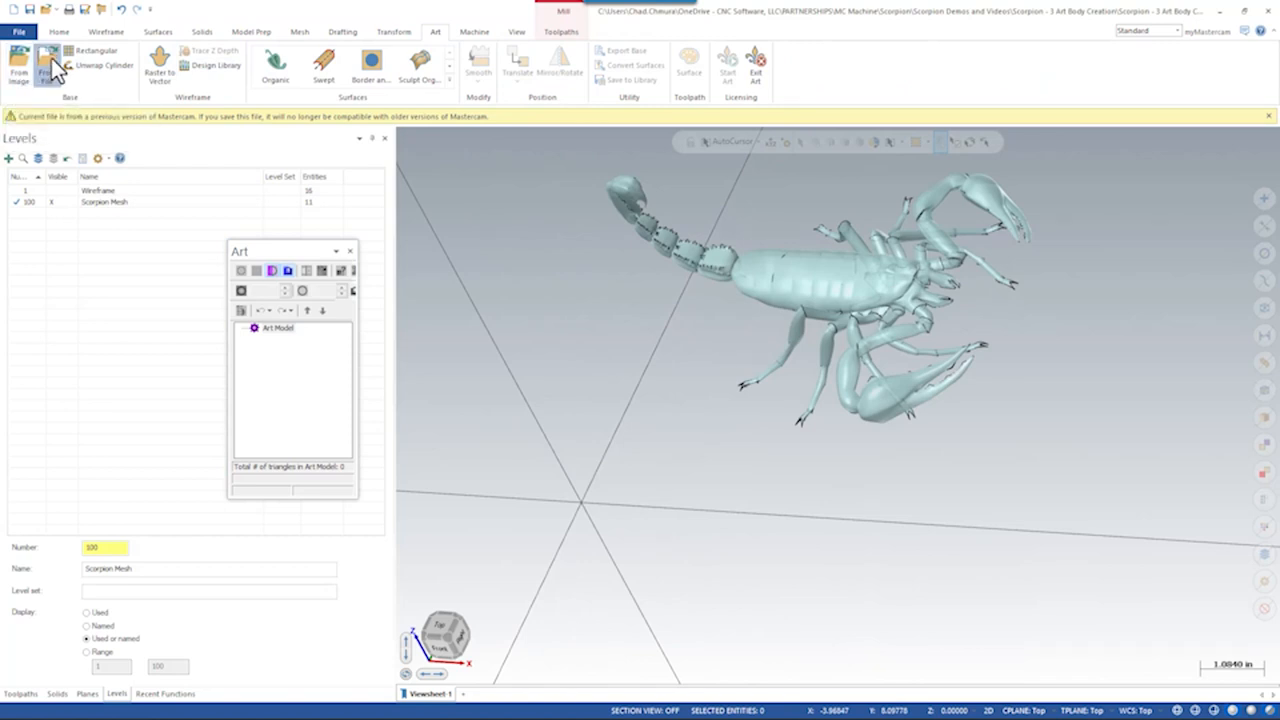
Step: Import the exported base STL into the Art model at Normal STL resolution
left_click(48, 60)
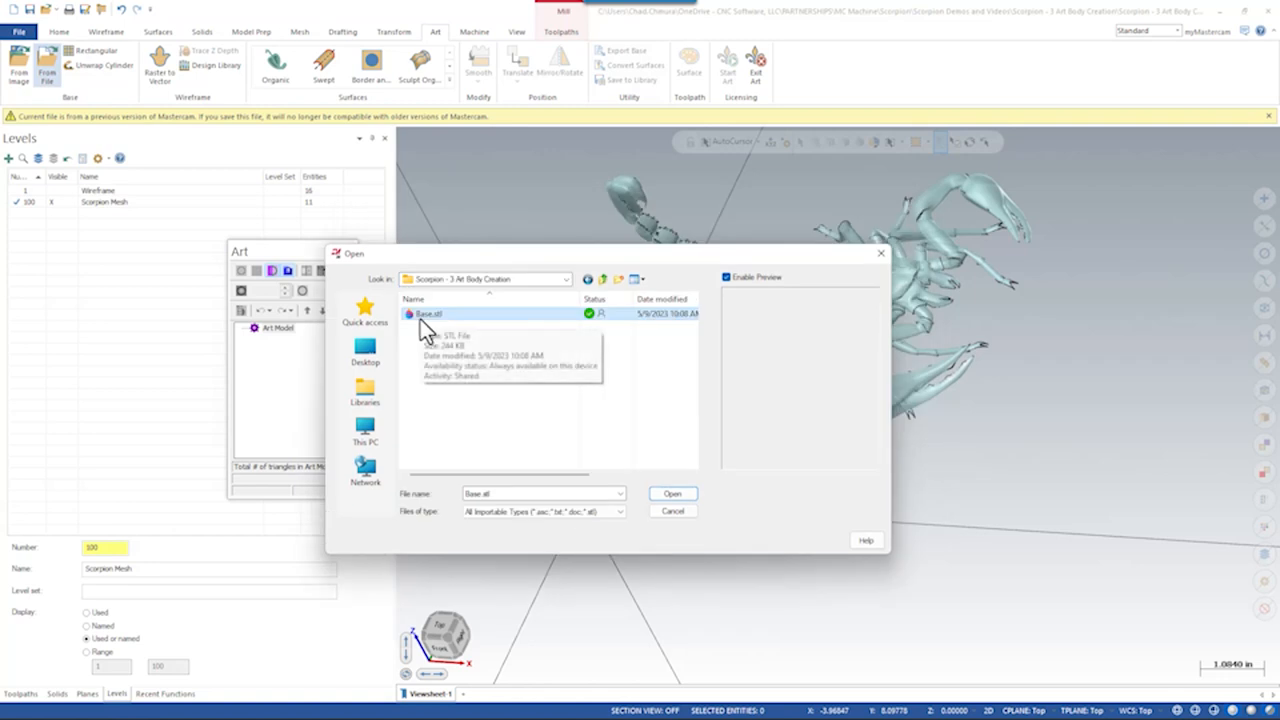
left_click(672, 494)
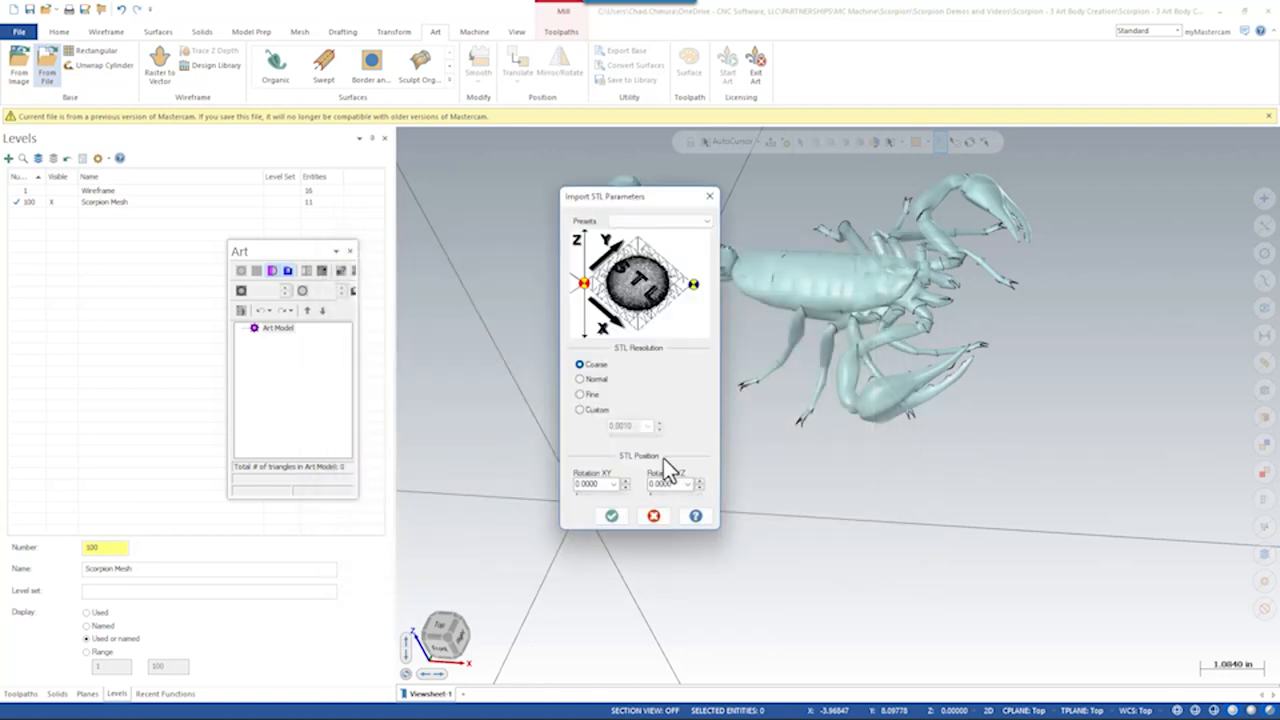
left_click(576, 380)
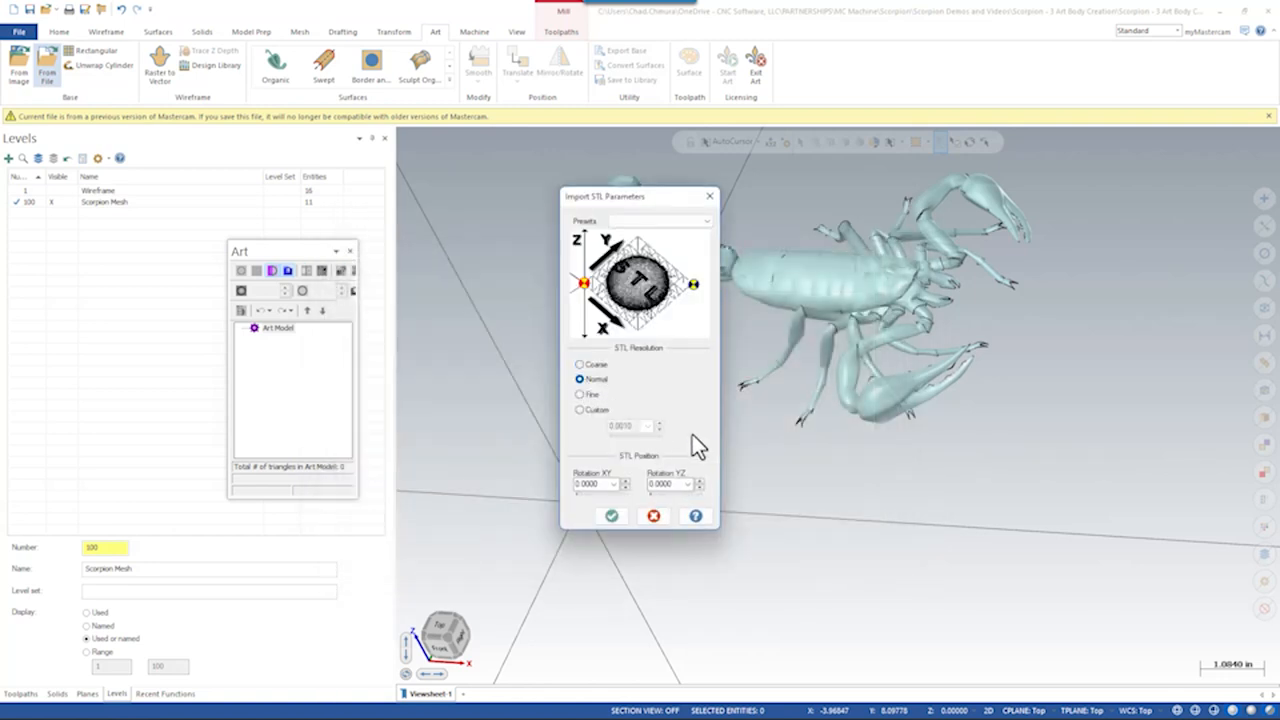
left_click(612, 516)
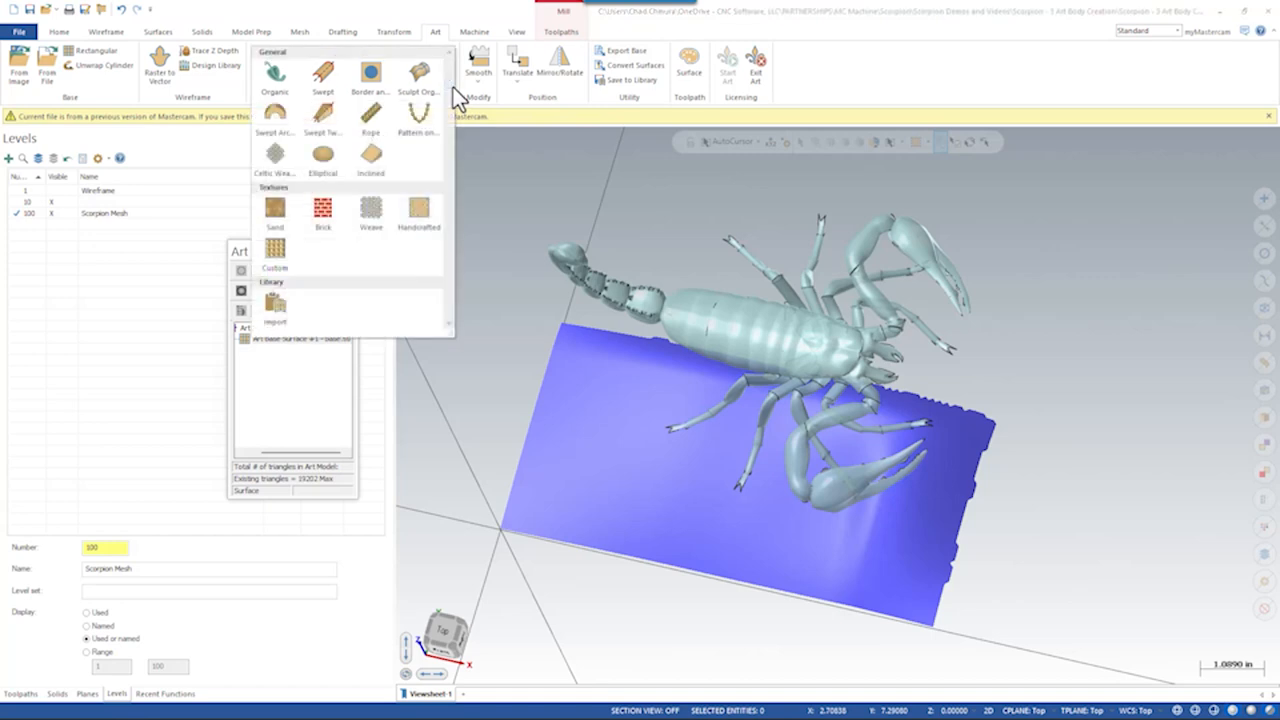
mouse_move(400, 262)
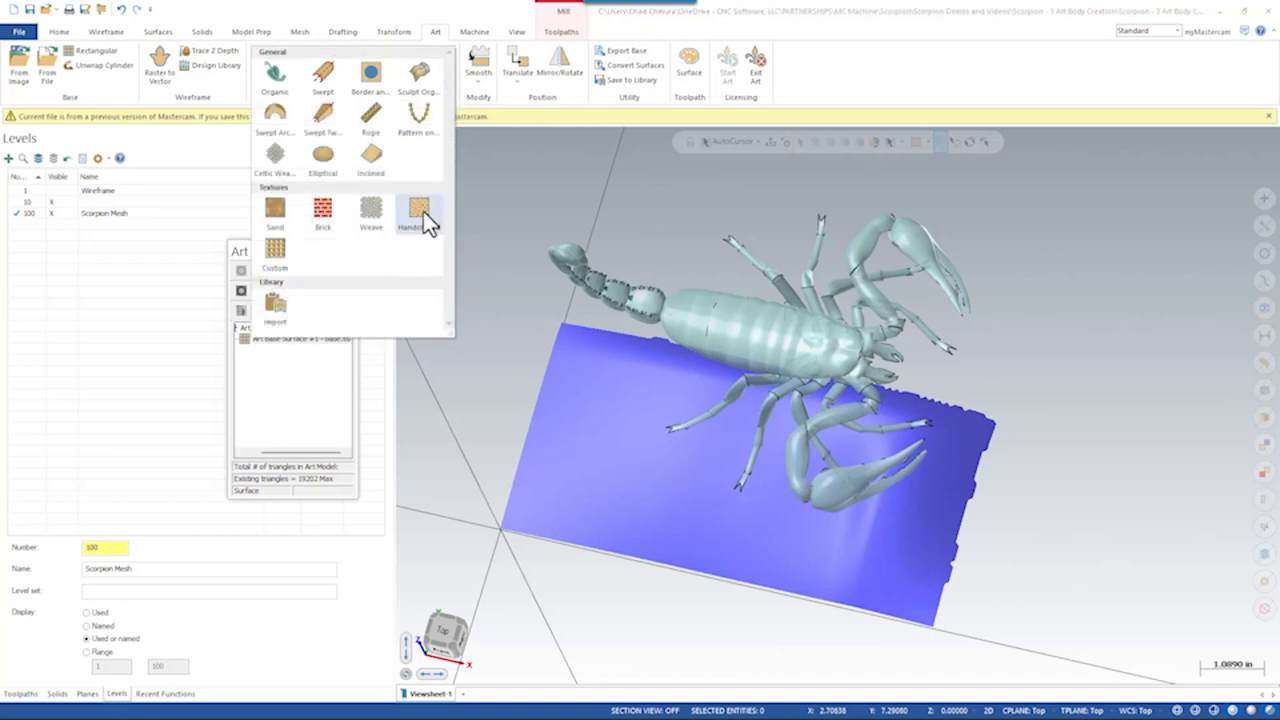
Step: Switch to the Art ribbon and show the relief sculpting tools for the base
left_click(412, 210)
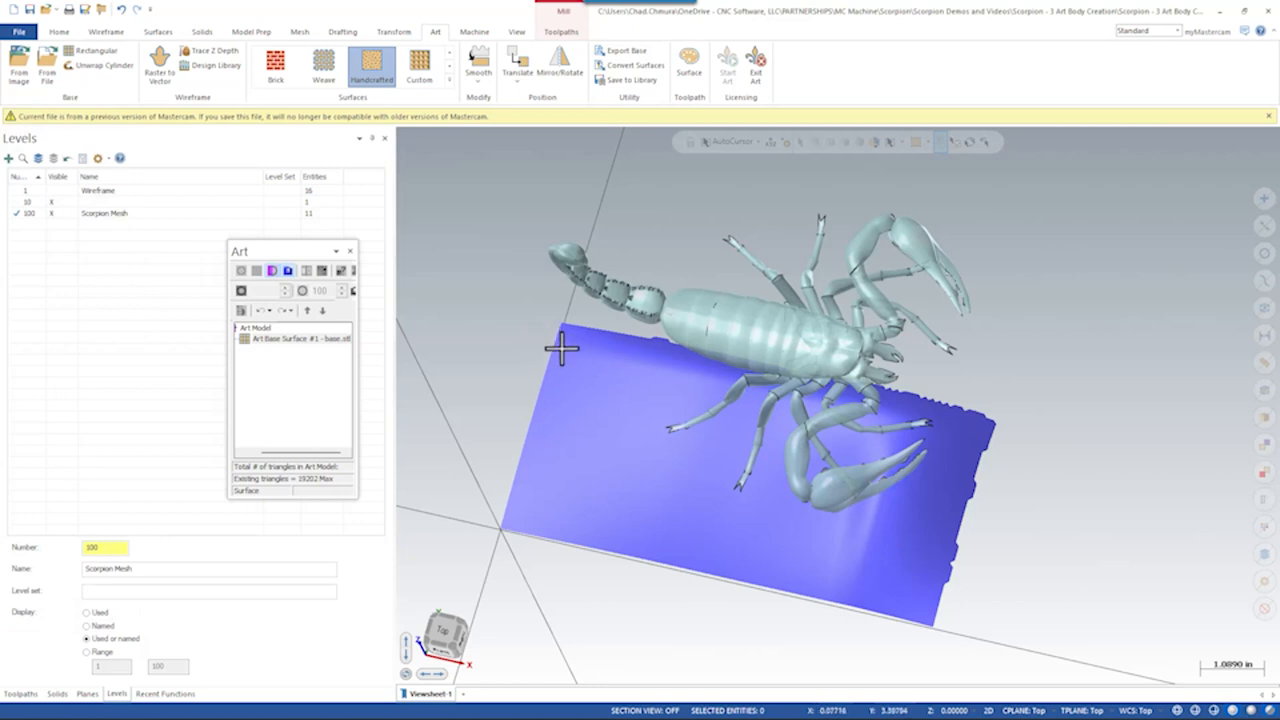
mouse_move(564, 378)
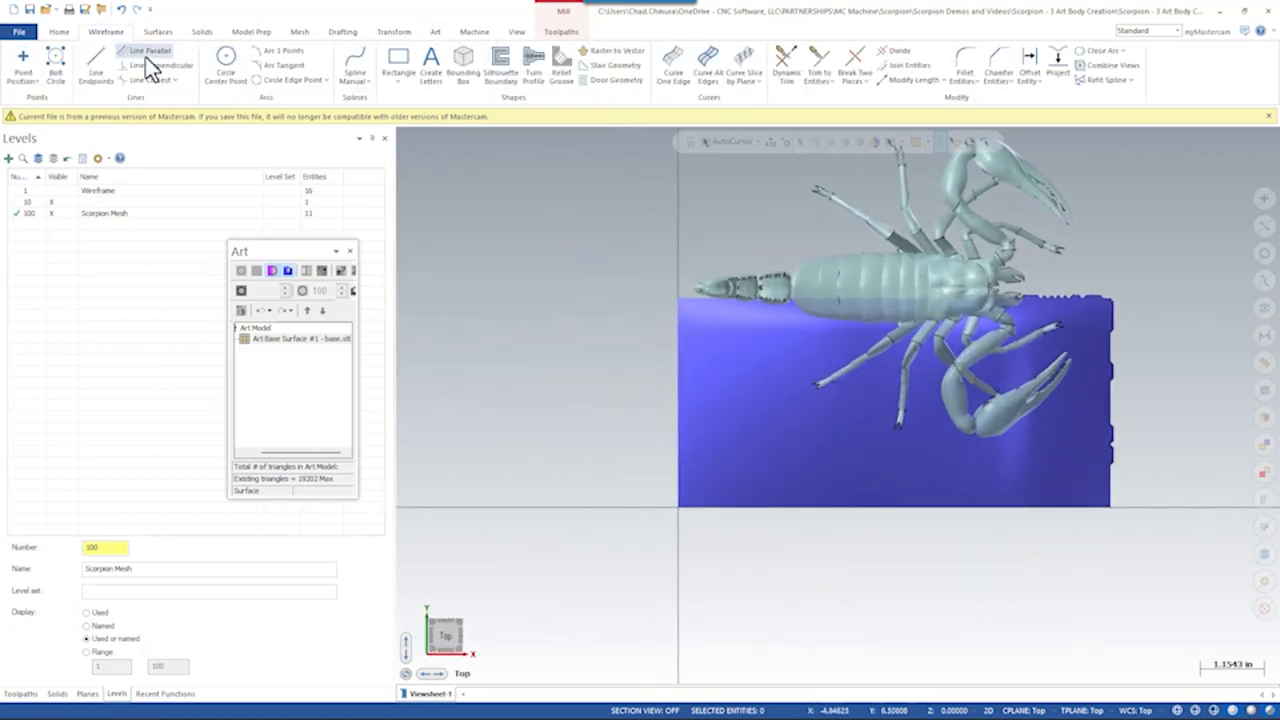
left_click(388, 68)
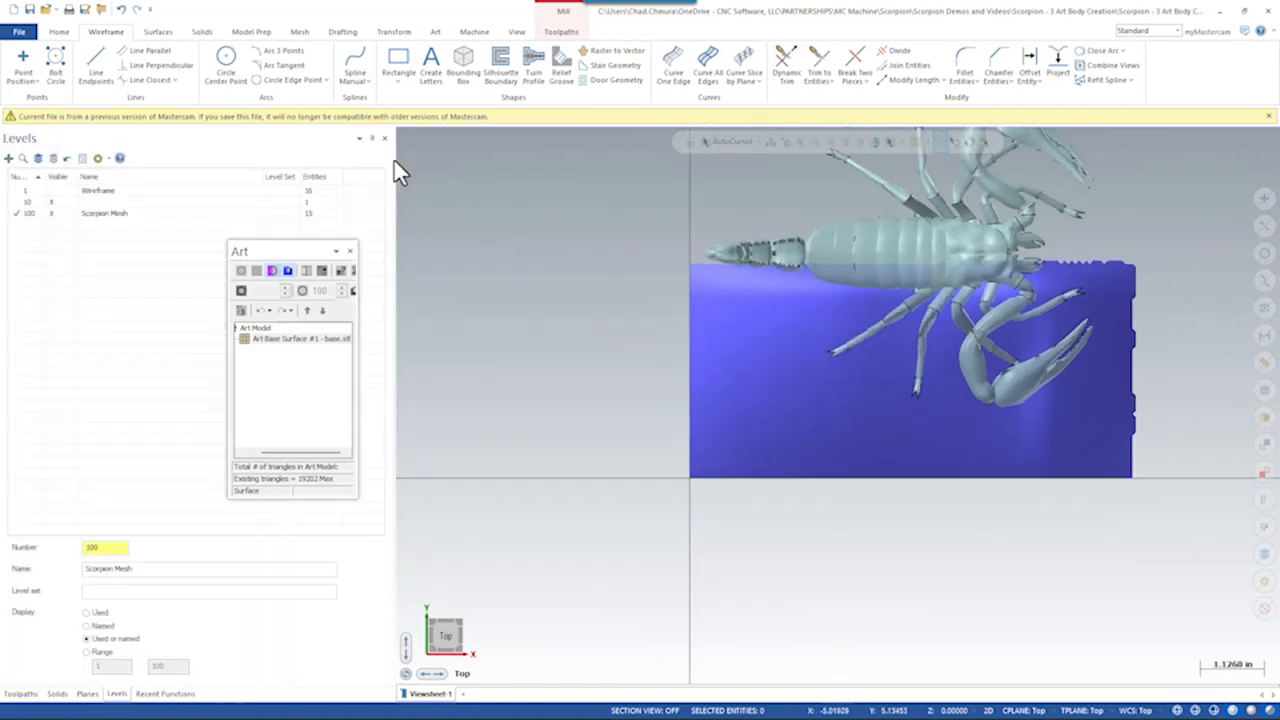
left_click(446, 32)
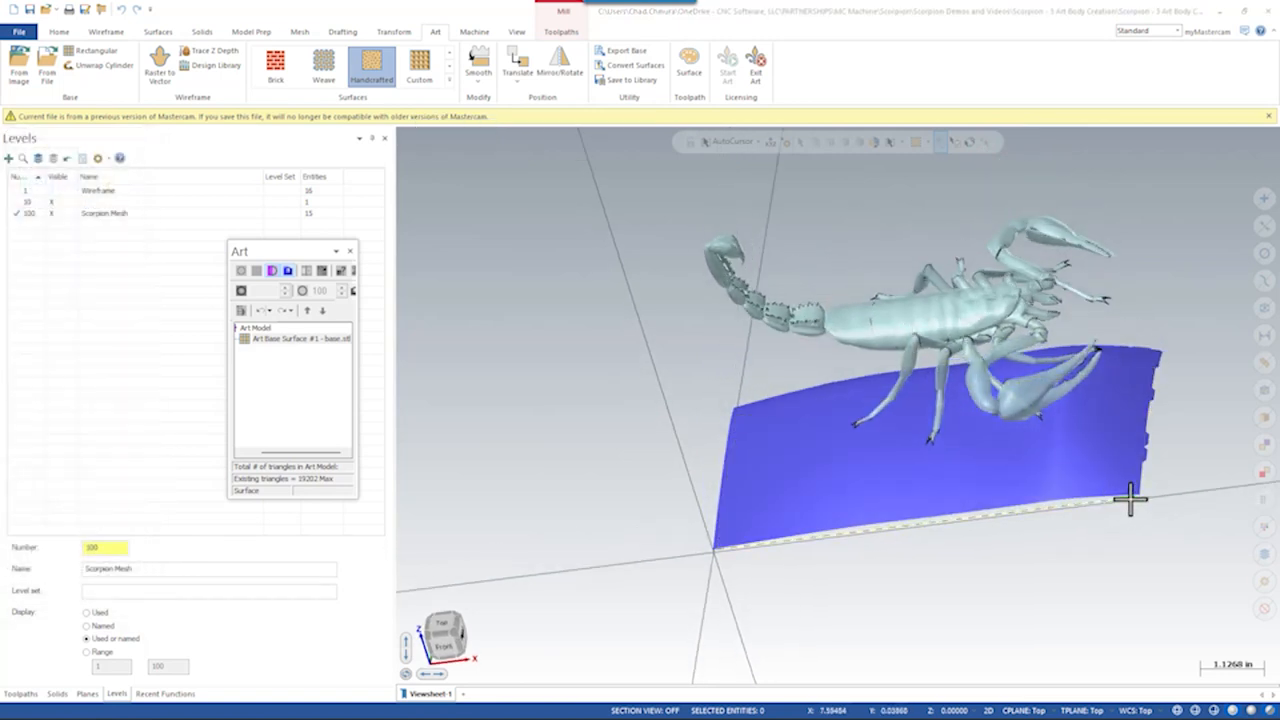
Step: Apply a Handcrafted Stone texture with adjusted radius to the base and confirm its name
left_click(368, 62)
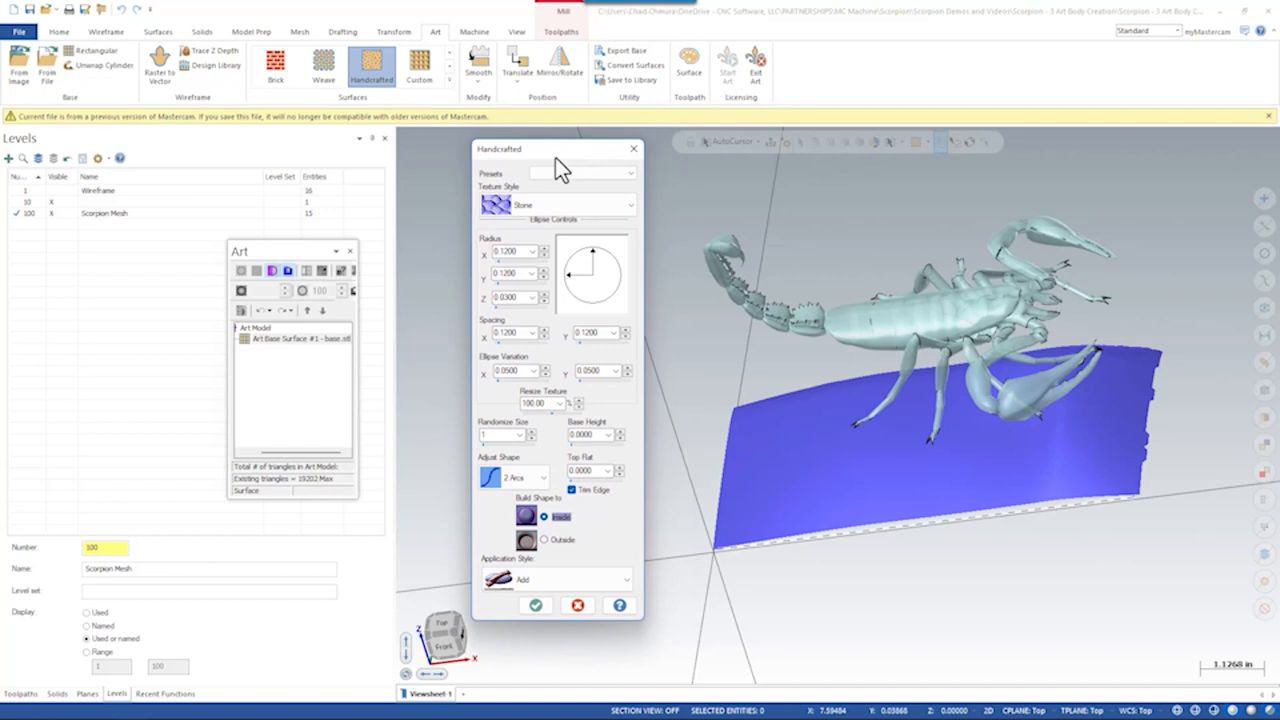
mouse_move(532, 274)
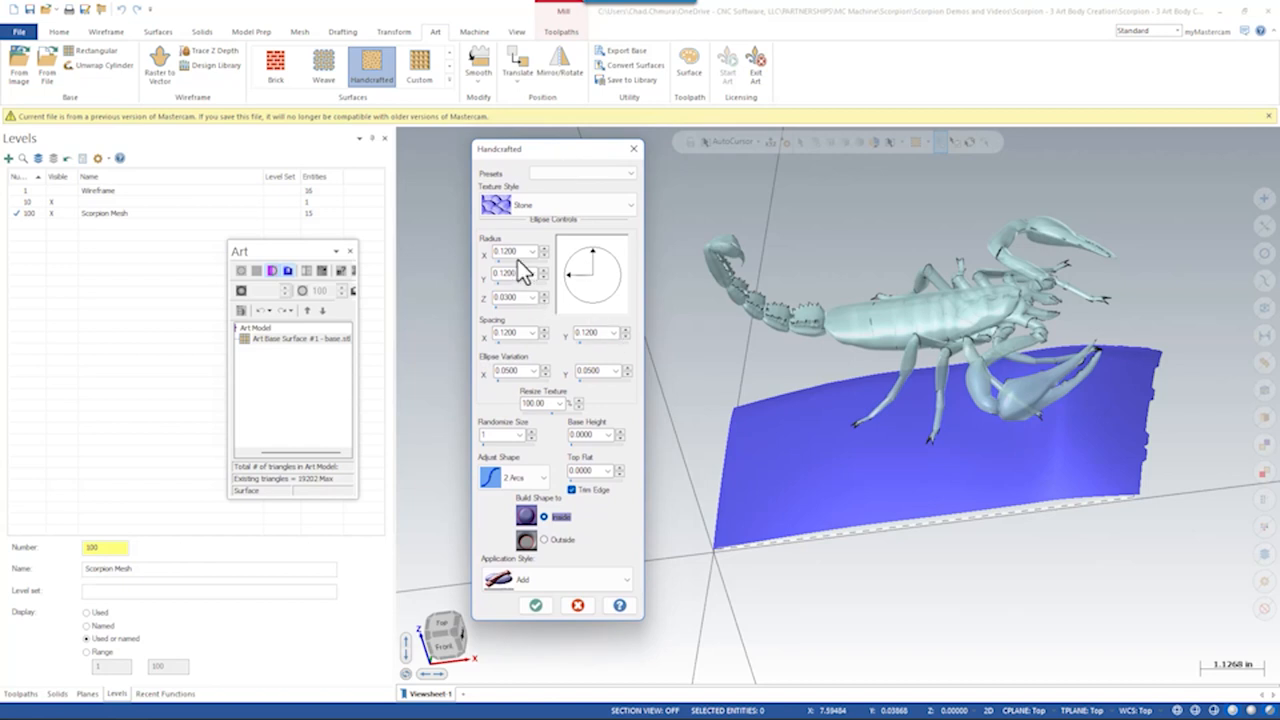
left_click(512, 252)
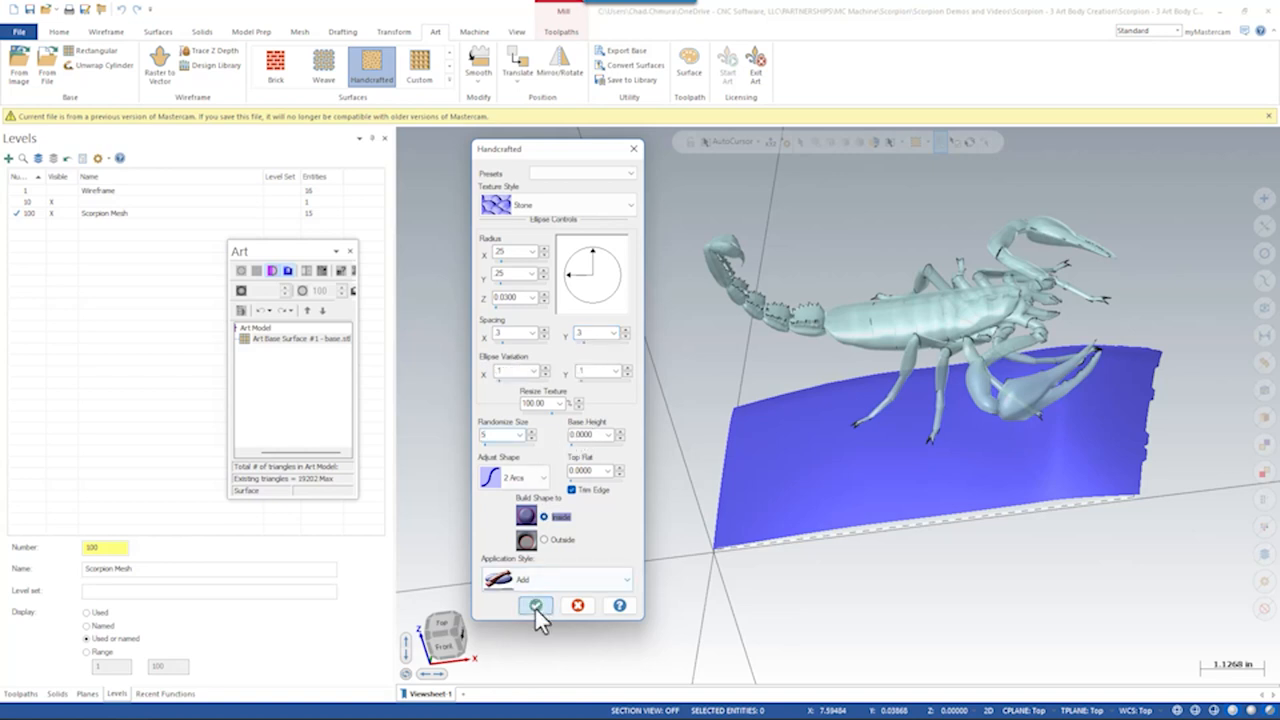
left_click(532, 604)
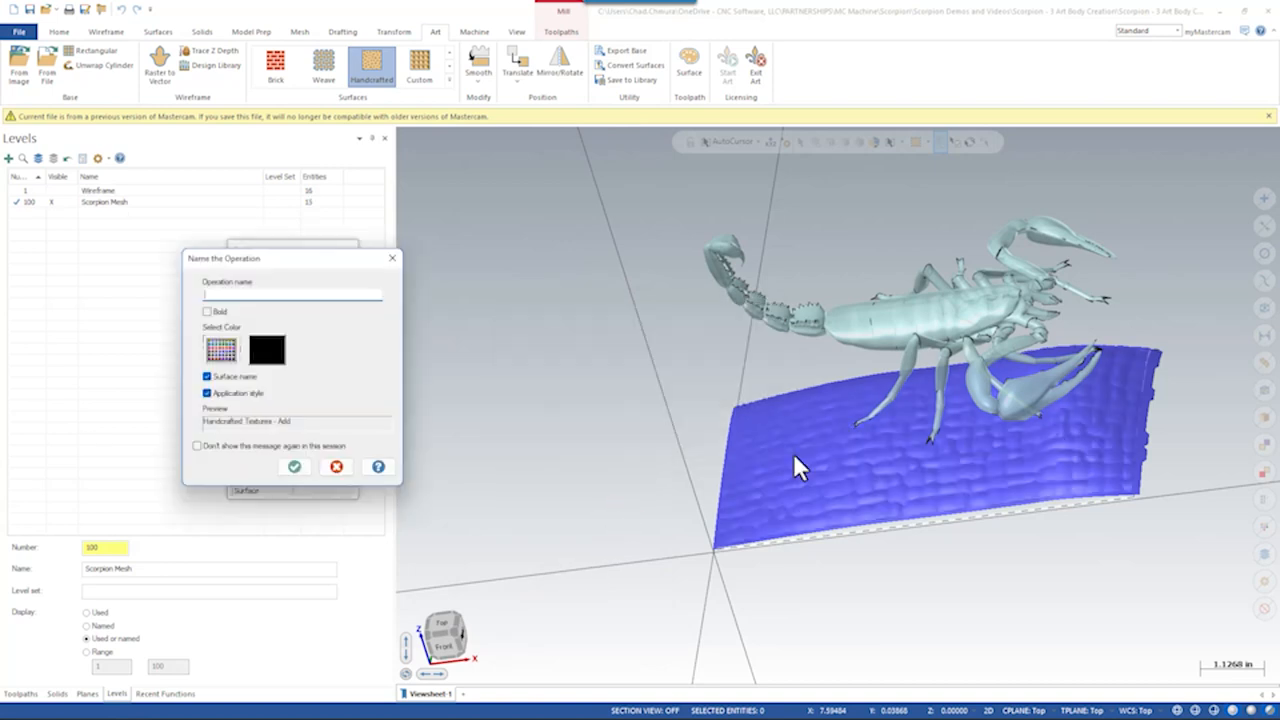
mouse_move(1030, 480)
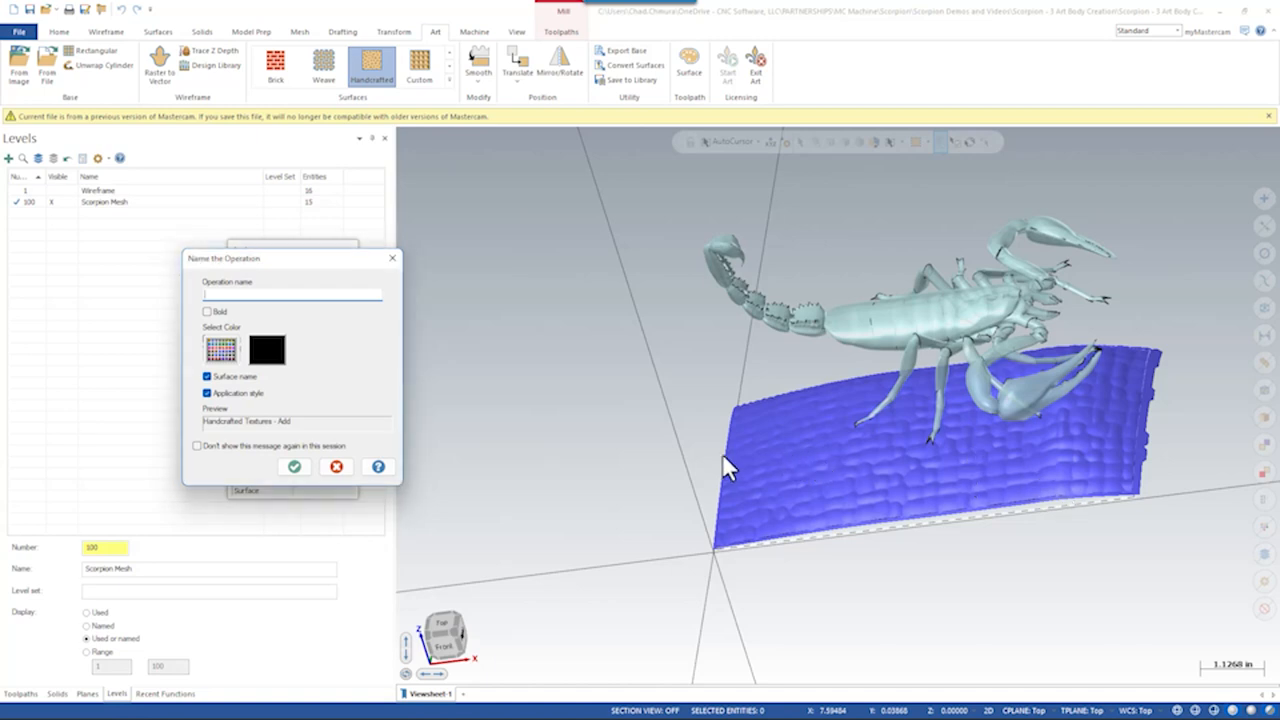
left_click(294, 468)
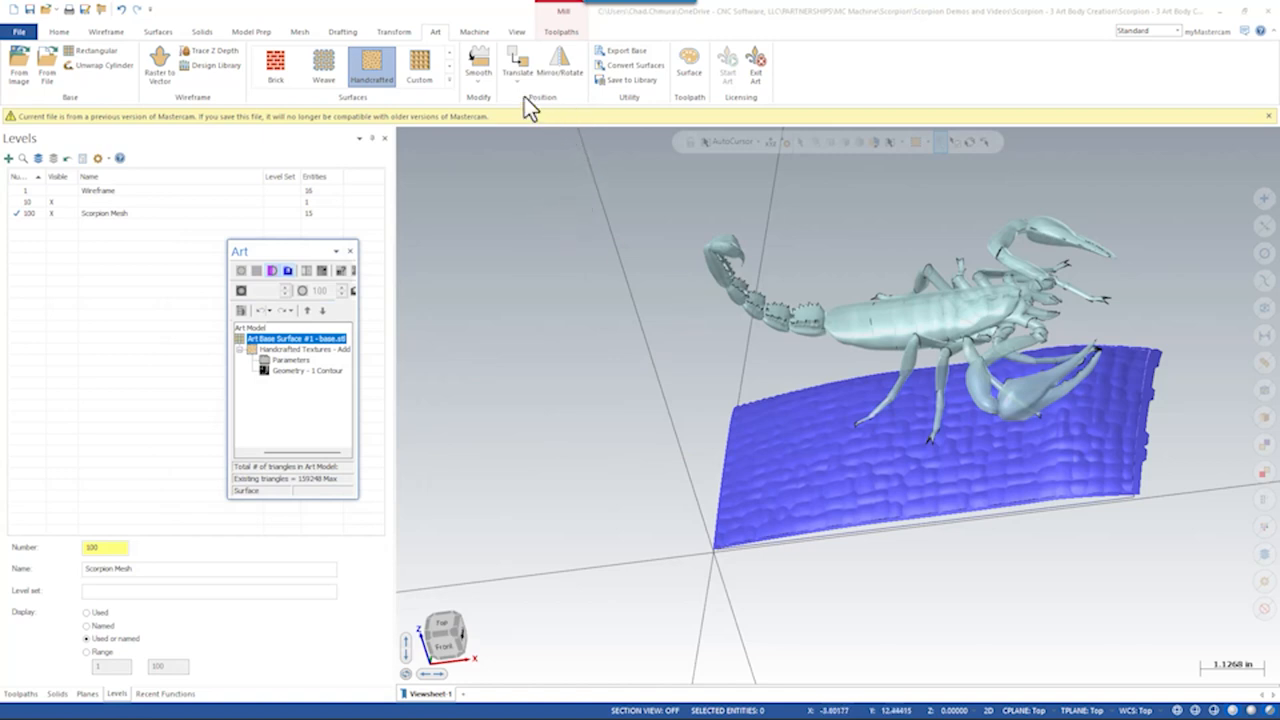
mouse_move(476, 64)
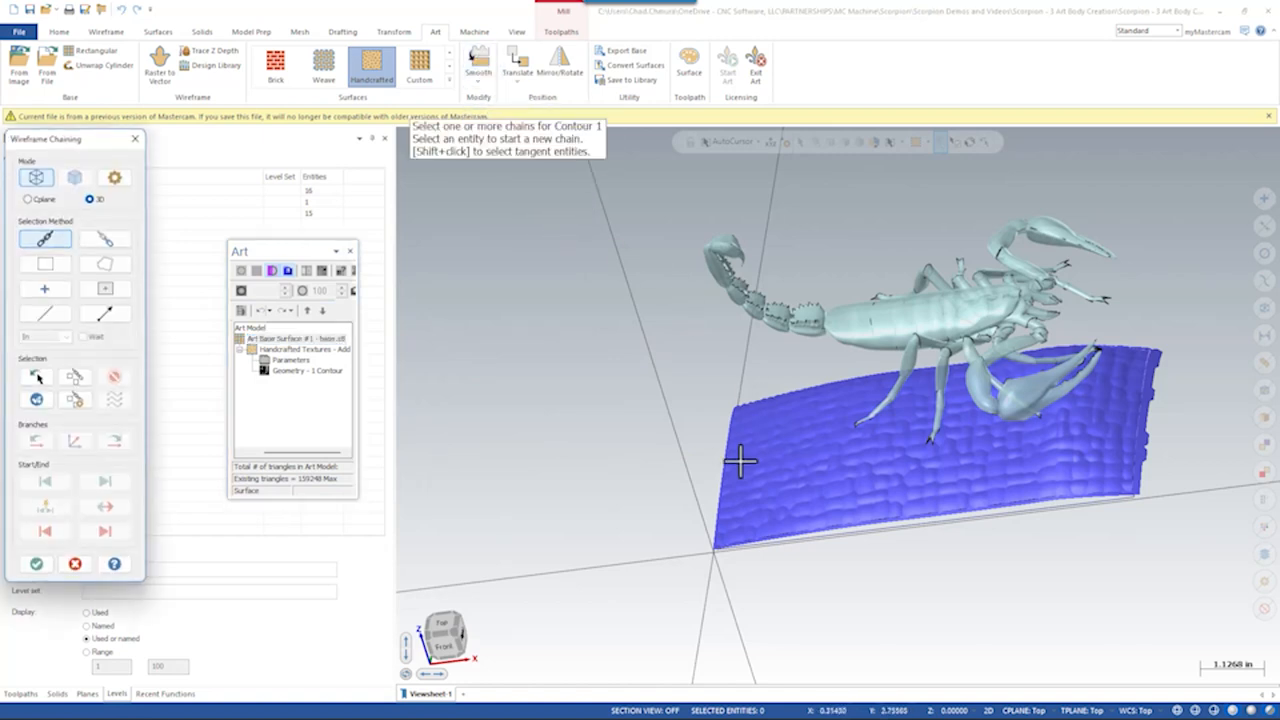
Step: Apply a Scale and Smooth to the base relief bounded by its outline, radius 06
left_click(730, 544)
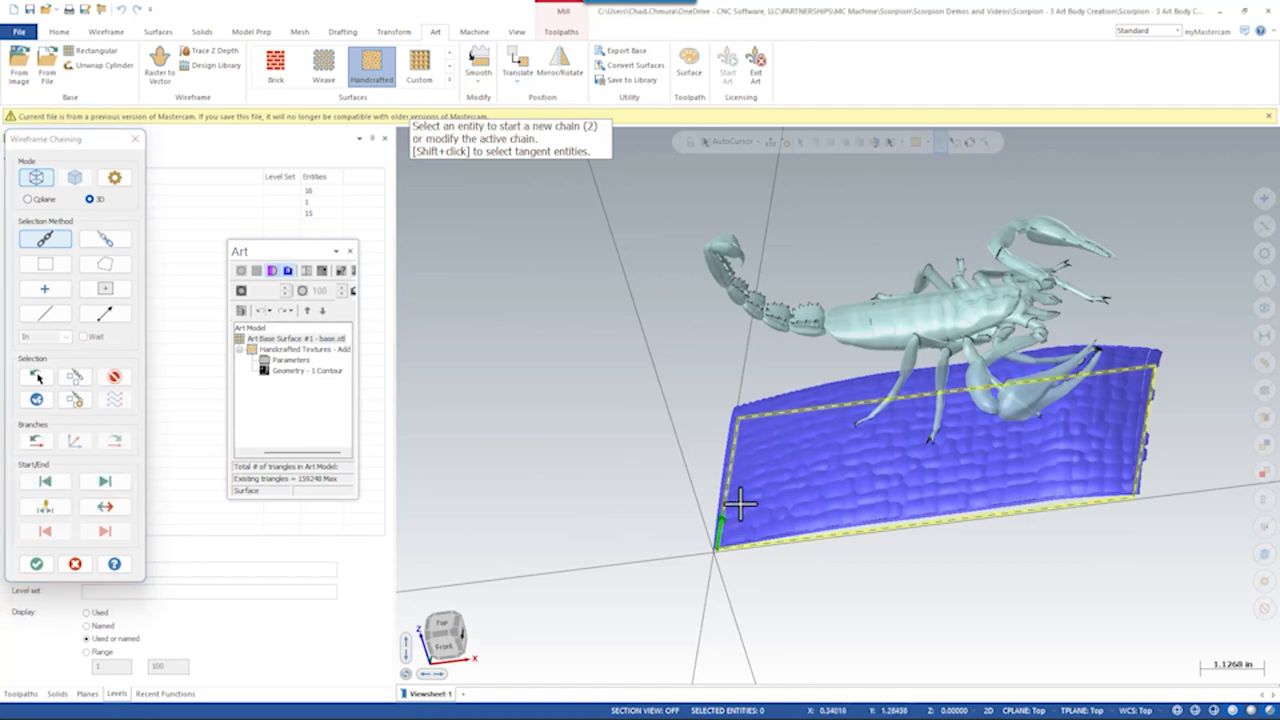
left_click(468, 64)
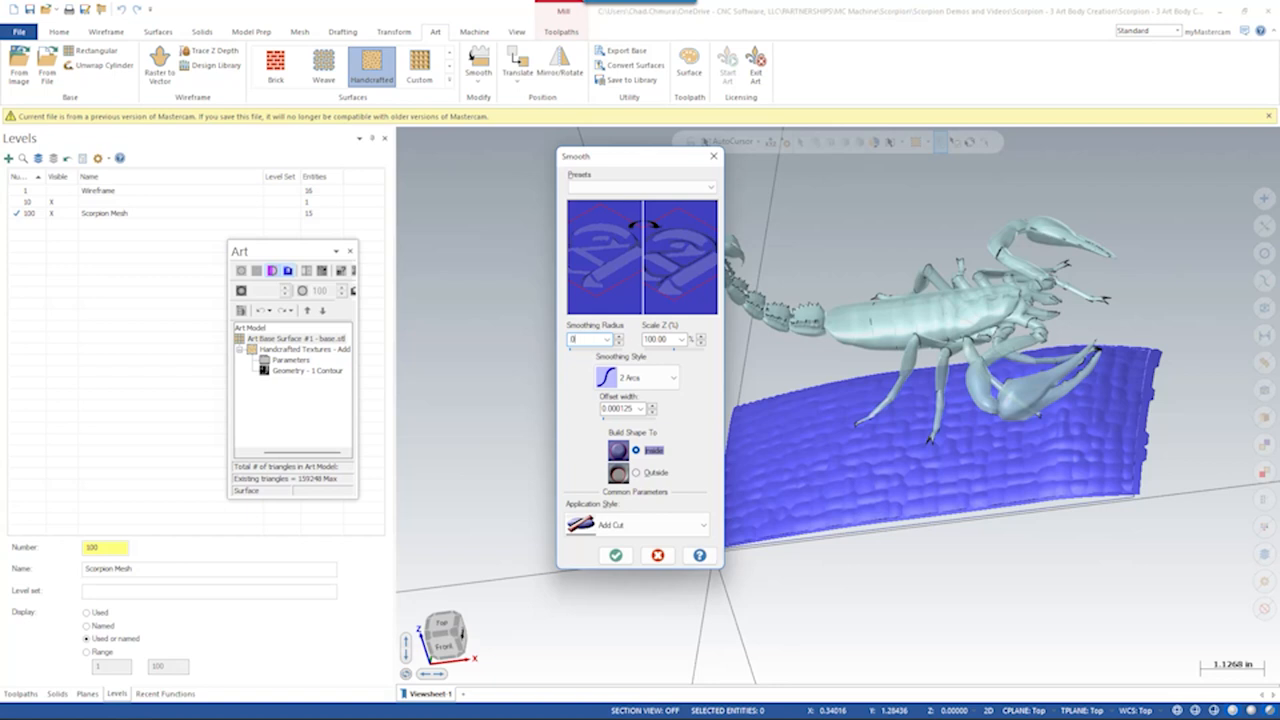
type("06")
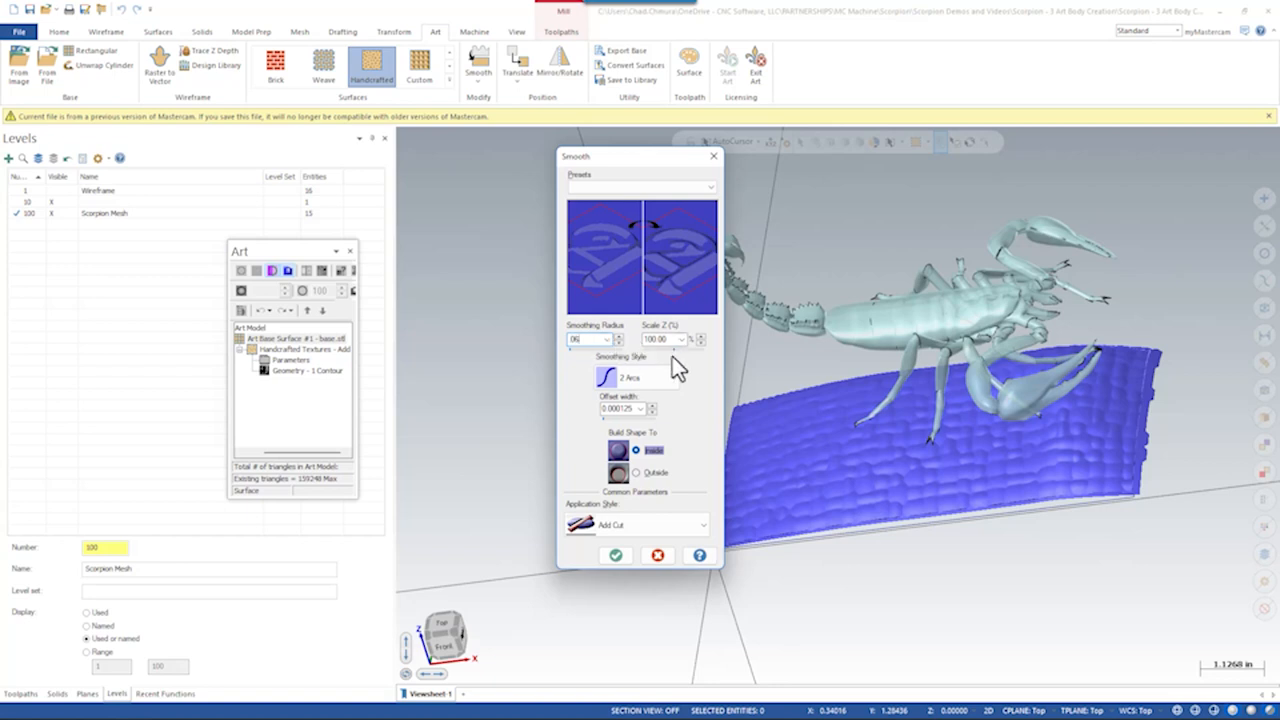
left_click(616, 556)
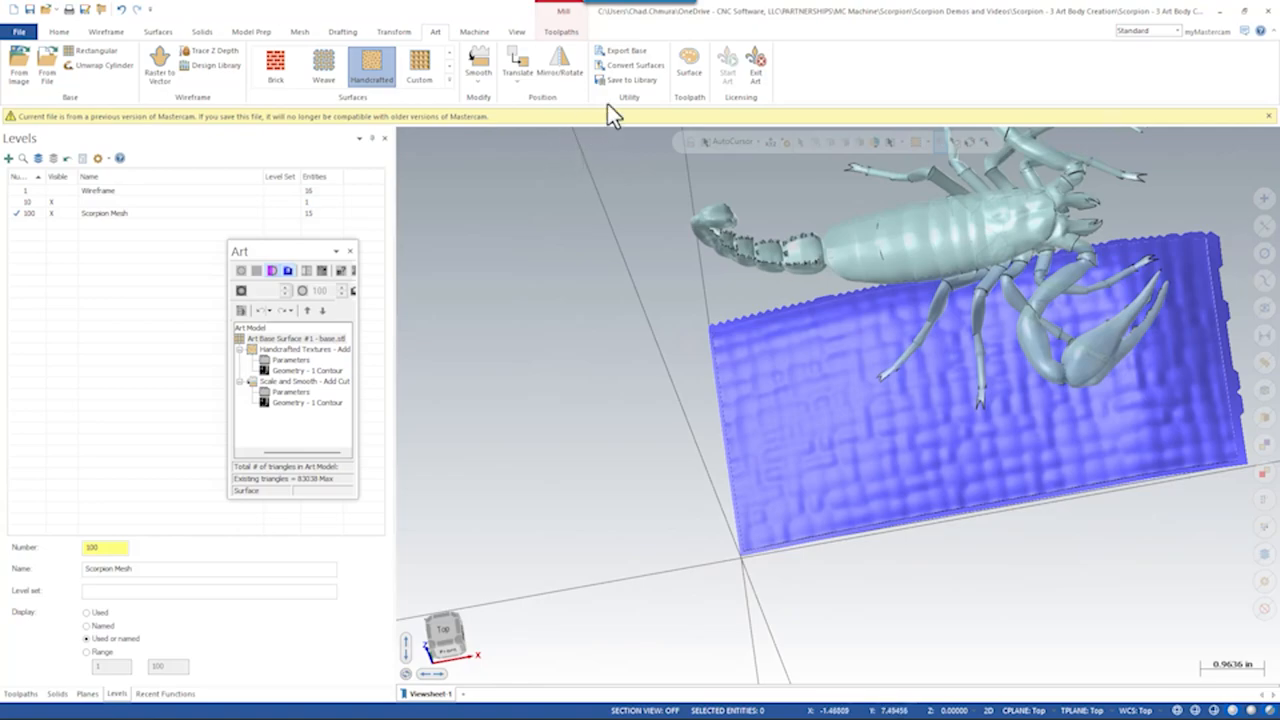
Step: Export the smoothed relief as an STL and save it in the project folder
left_click(610, 50)
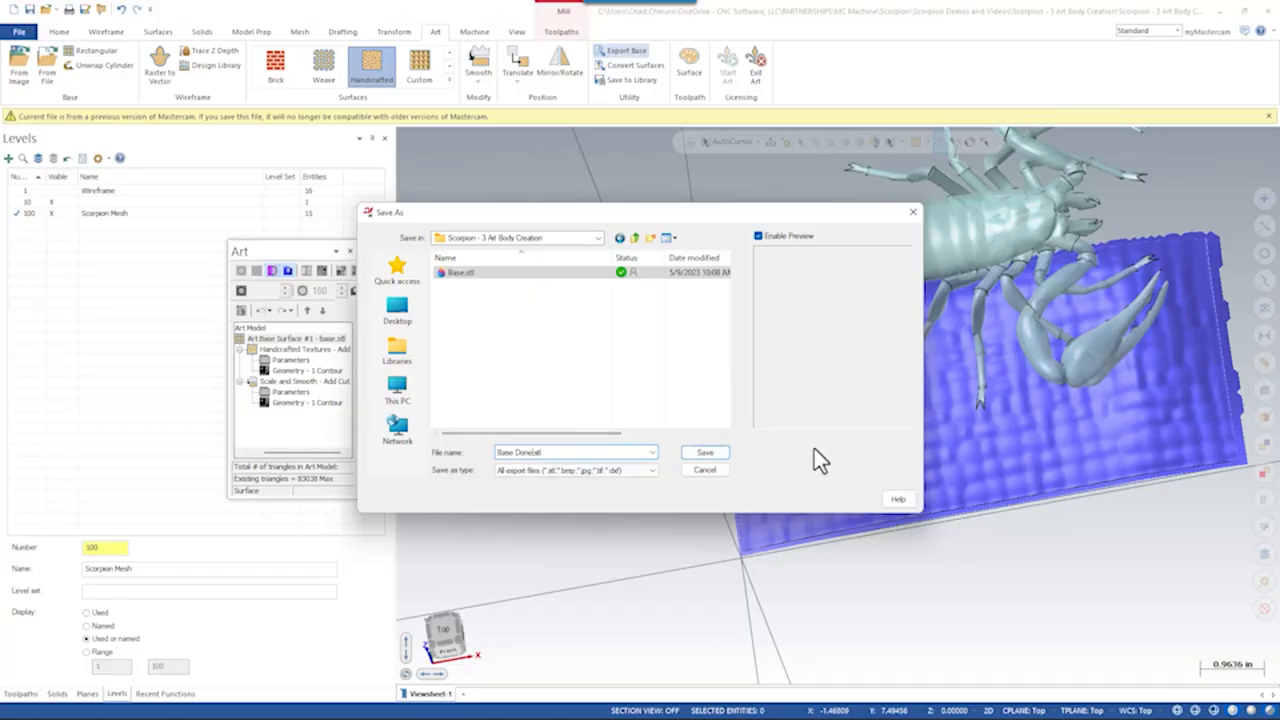
left_click(704, 452)
type("base done")
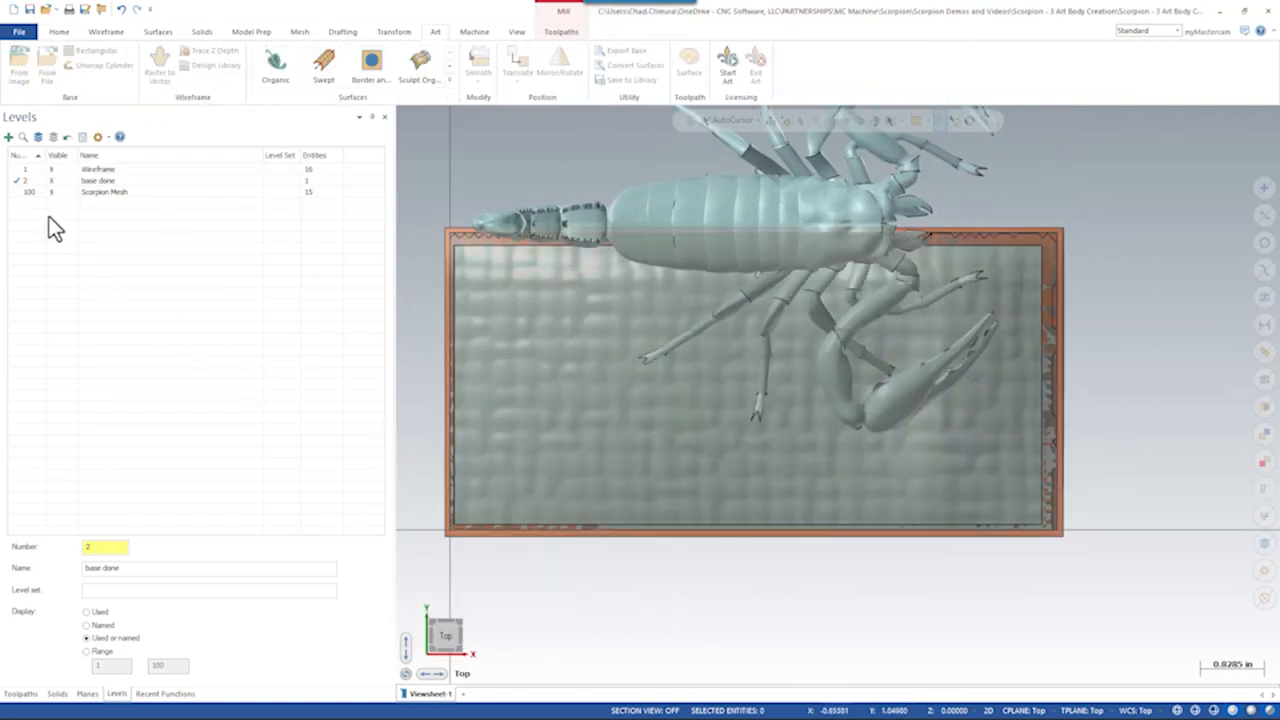
Step: Make the base stone level active and show the Mesh editing tools
right_click(676, 150)
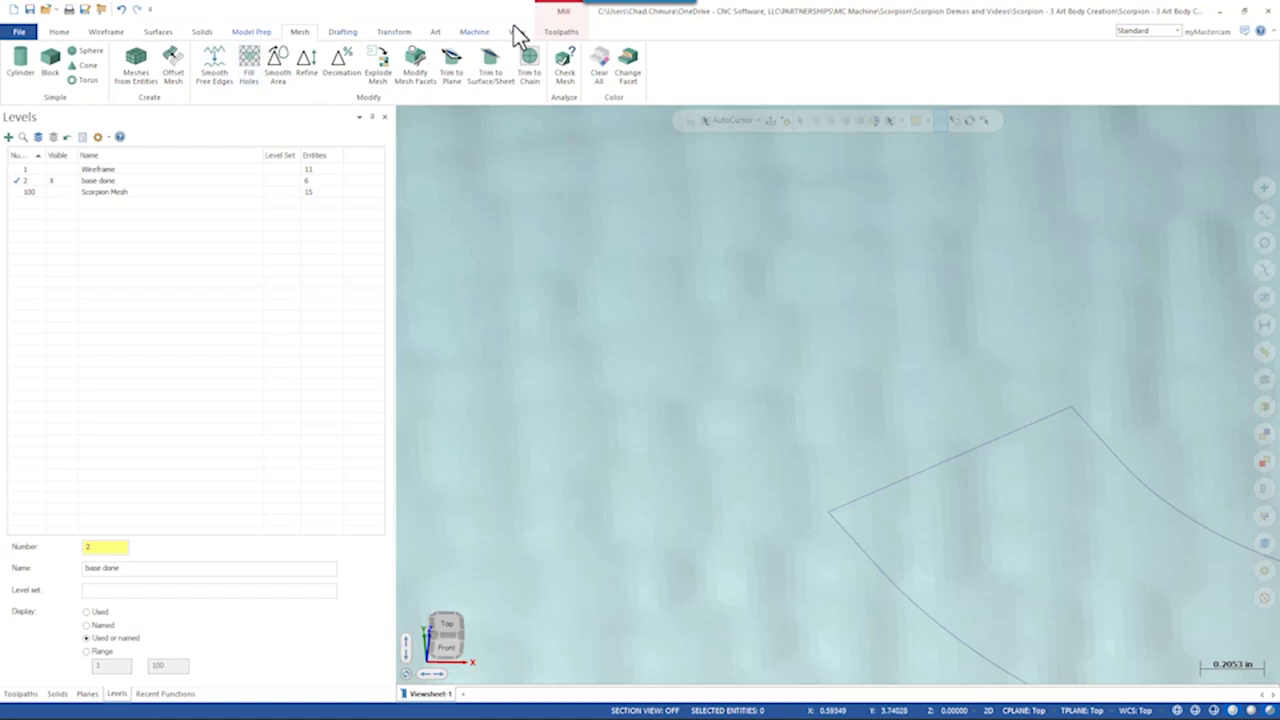
left_click(508, 32)
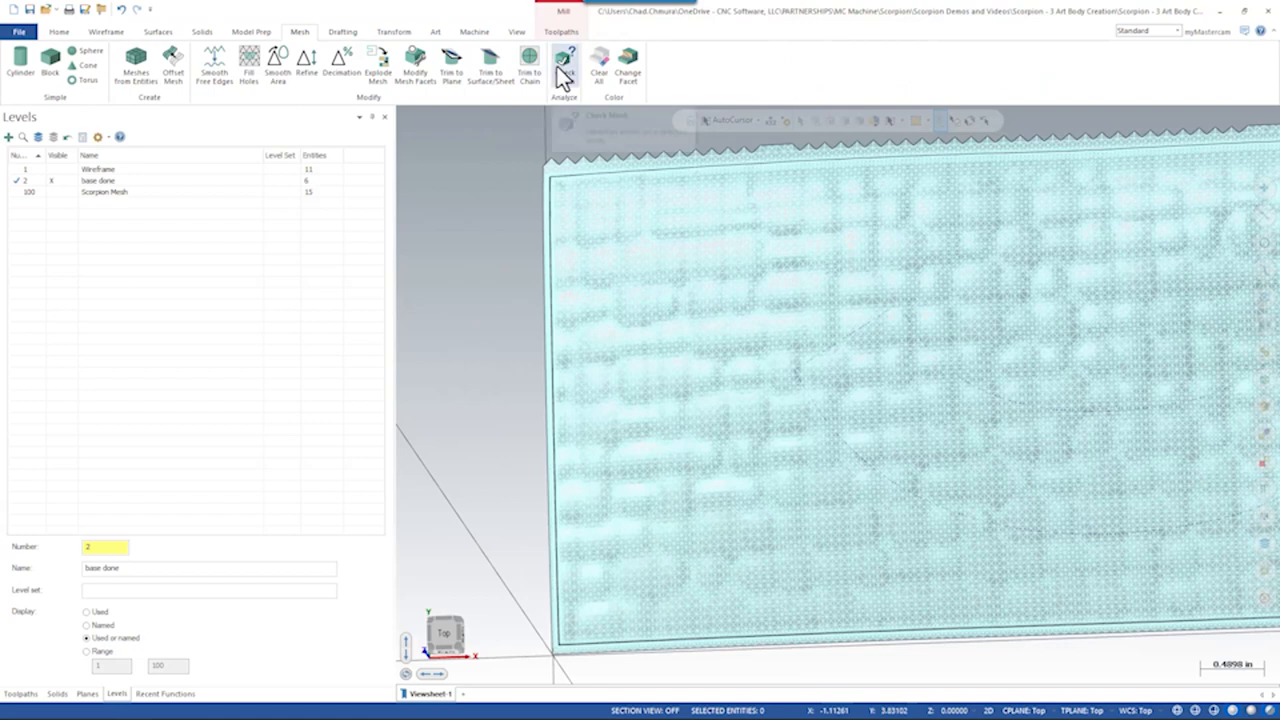
Step: Check the base mesh (no problems), then refine it isotropically with a new edge length
left_click(568, 62)
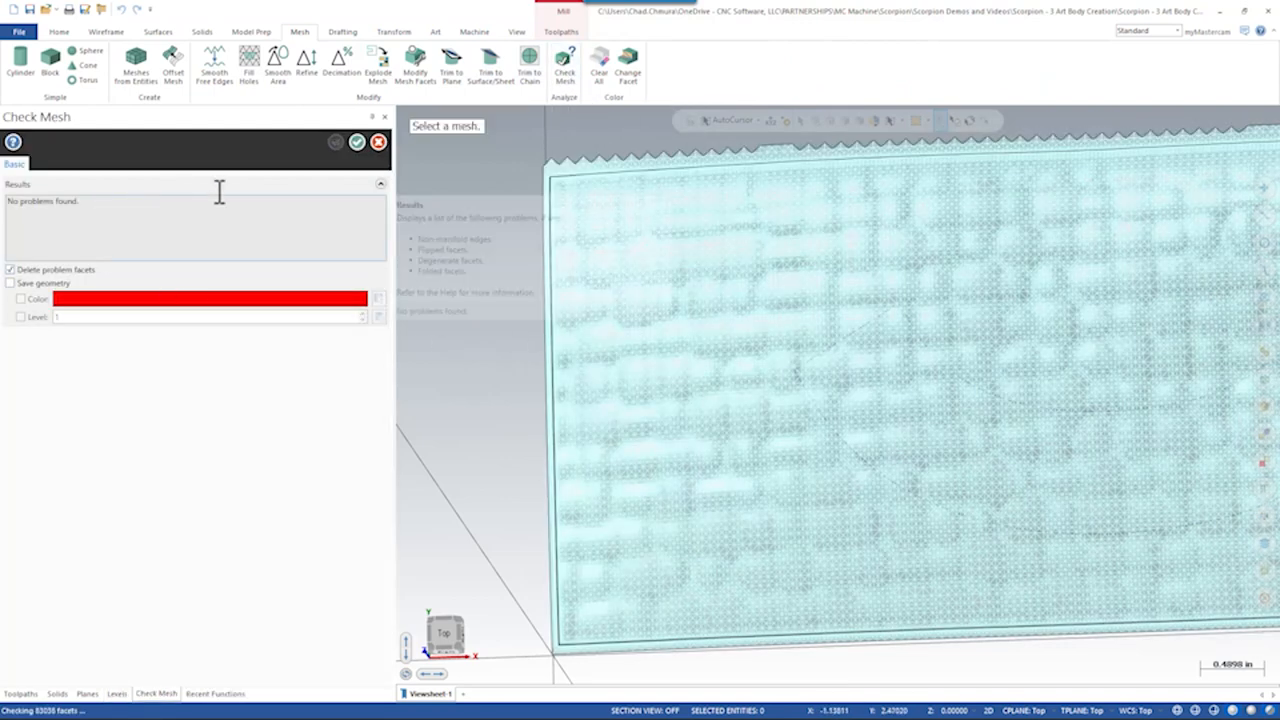
left_click(308, 62)
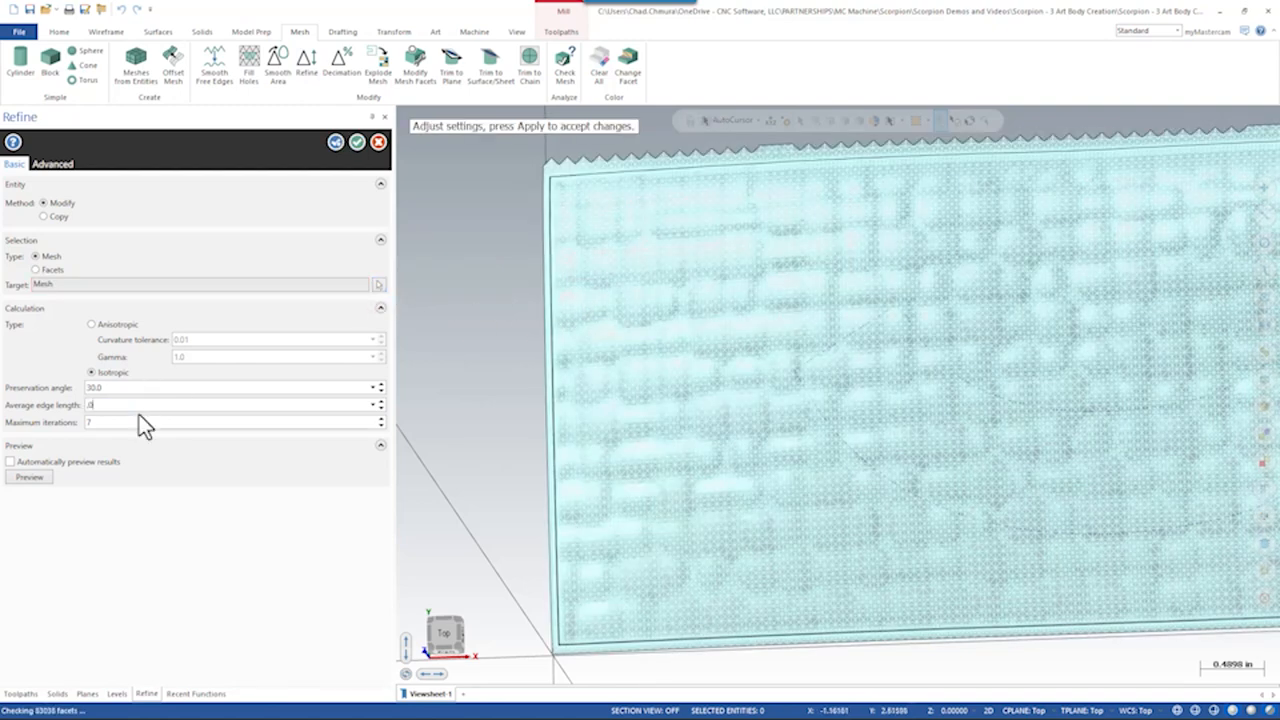
left_click(28, 476)
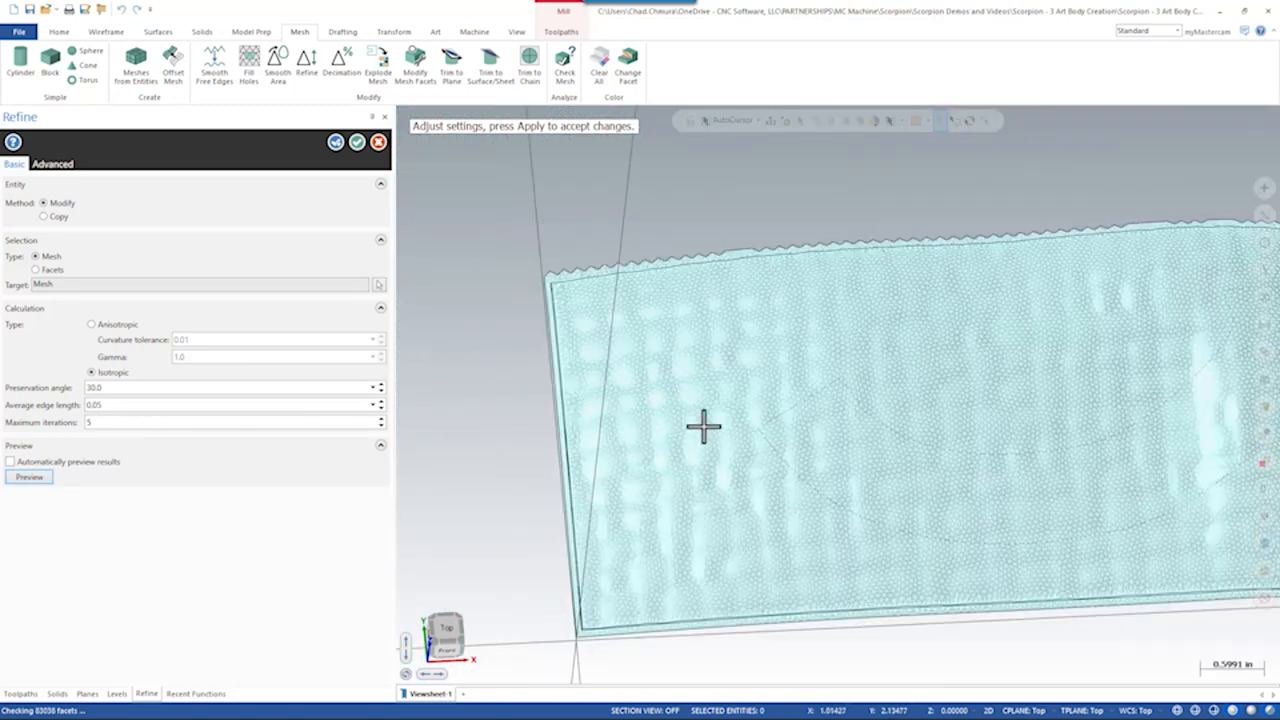
left_click(356, 144)
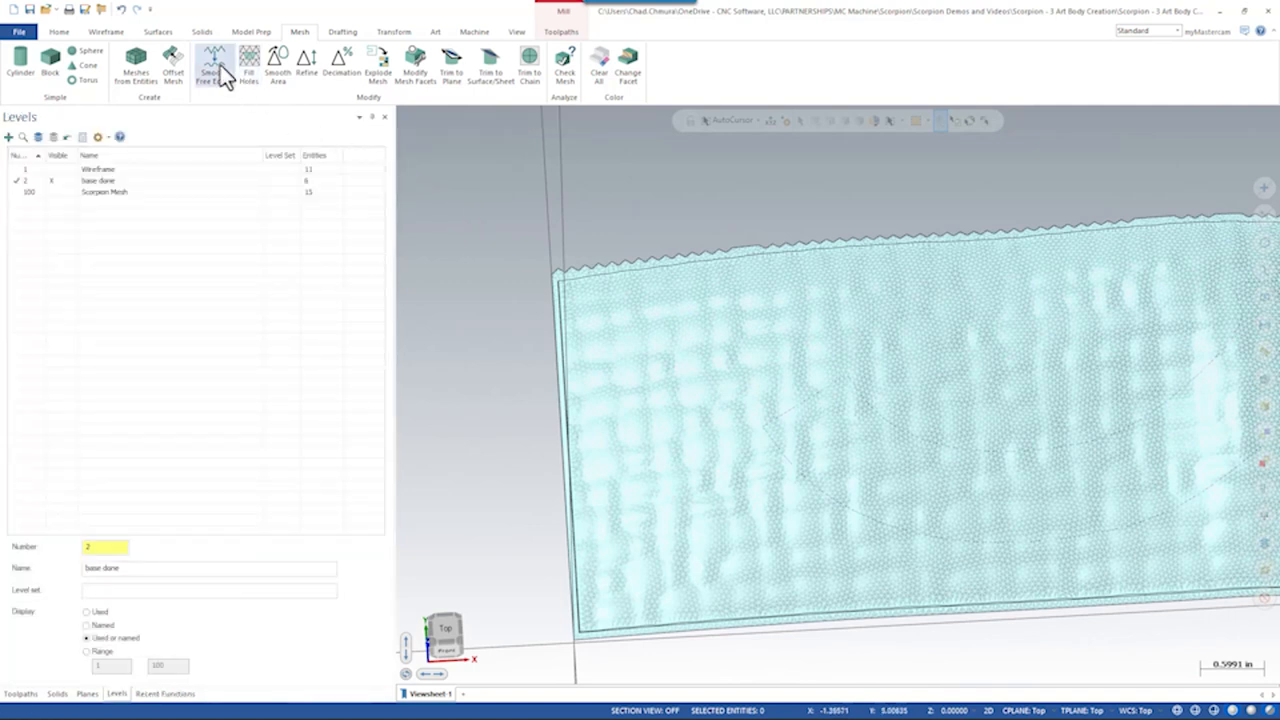
mouse_move(288, 62)
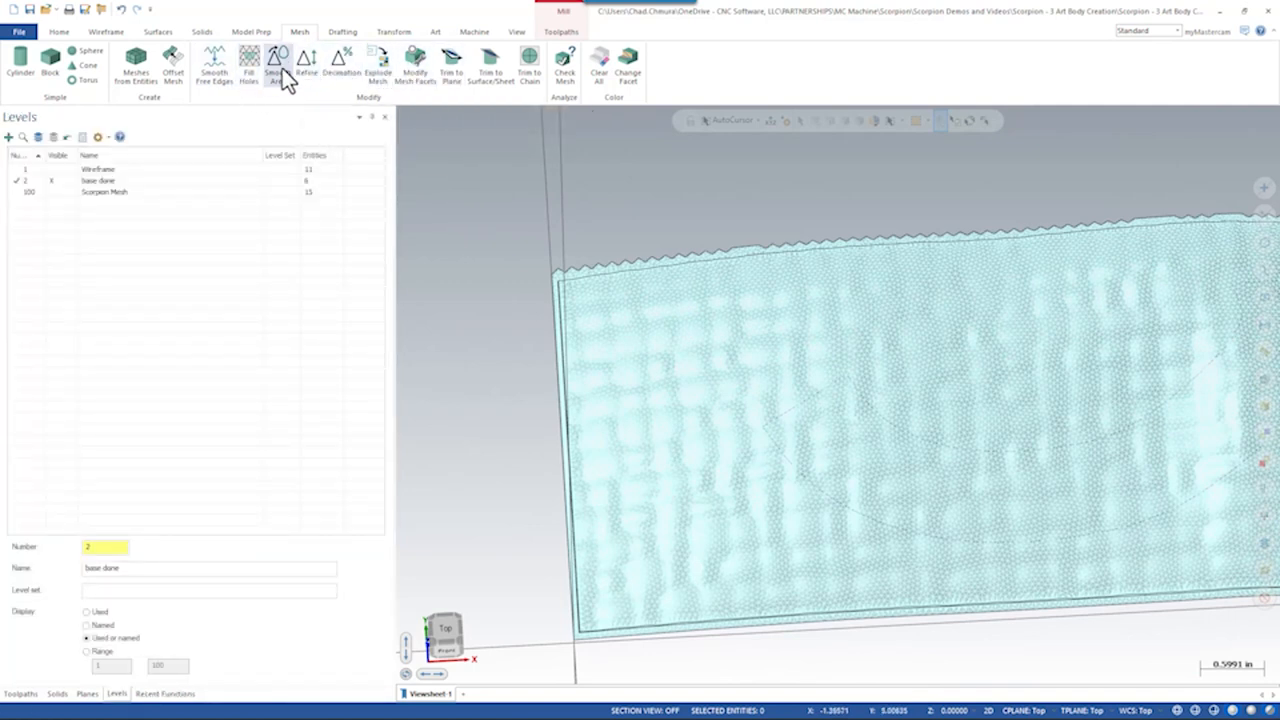
Step: Smooth the refined base stone mesh into one finely faceted slab
left_click(276, 62)
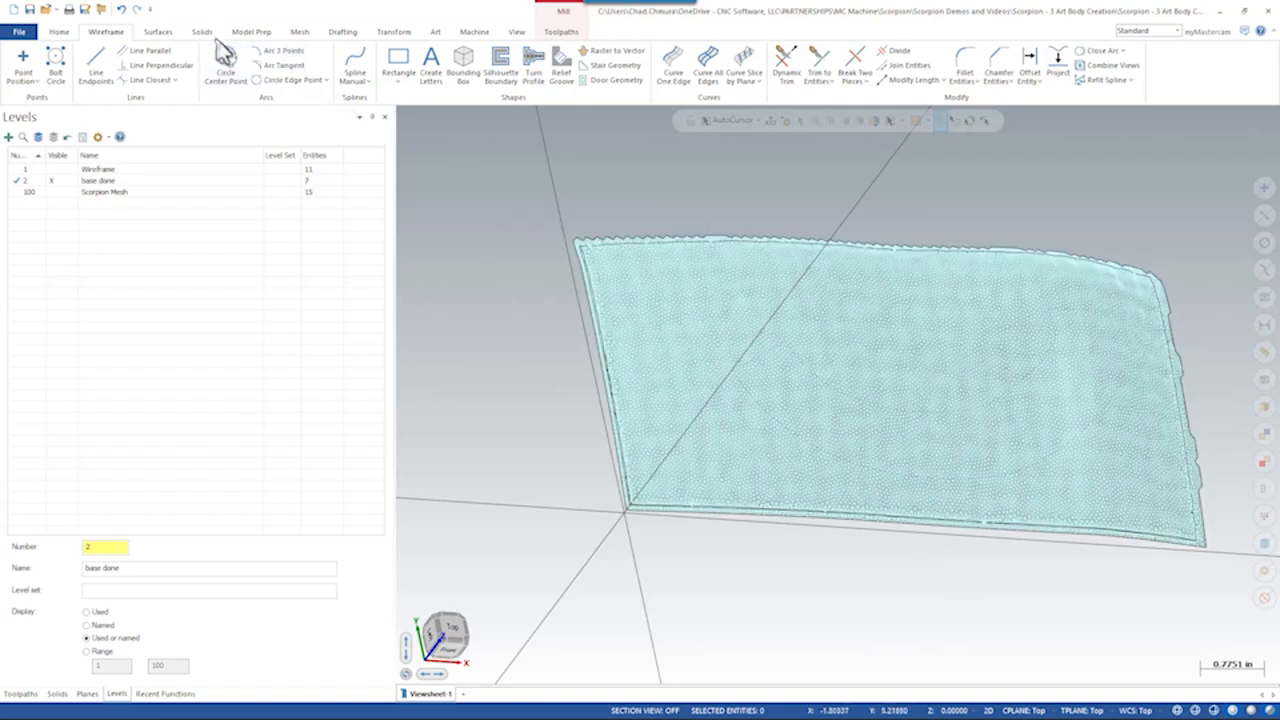
Step: Trim the base mesh to the curved outline and turn off Translucency to view the scorpion on it
left_click(300, 32)
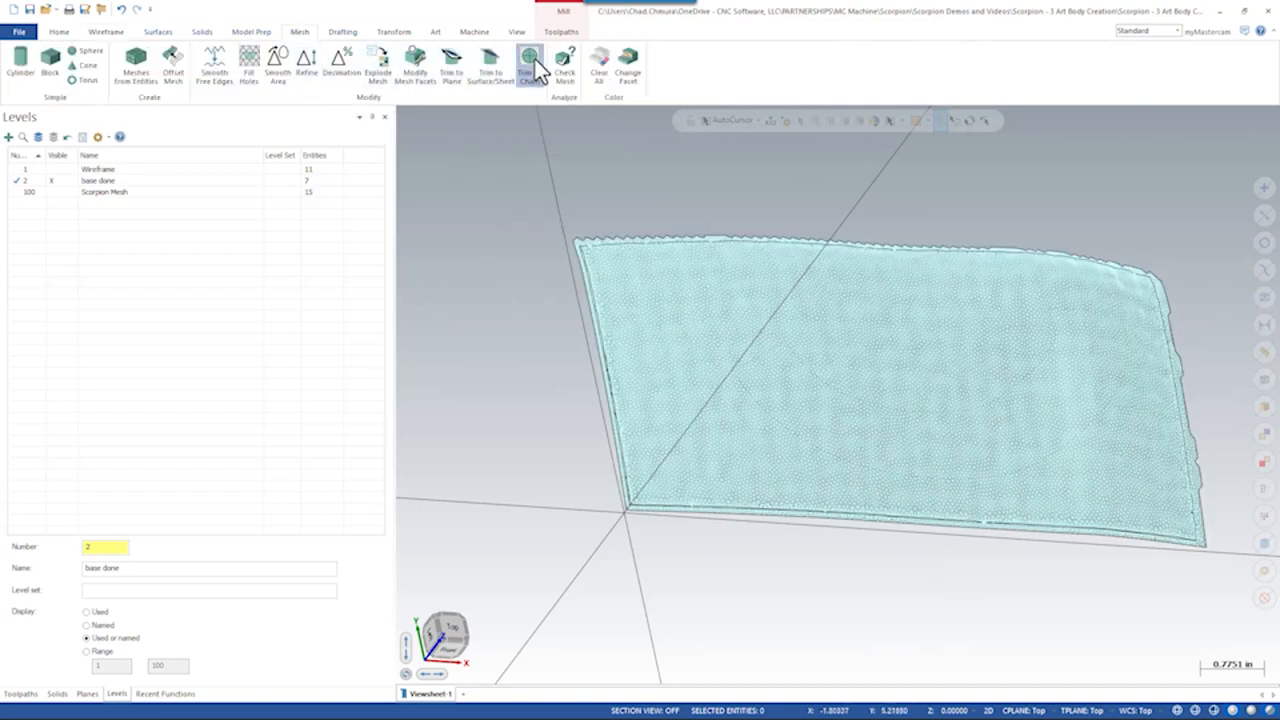
left_click(524, 64)
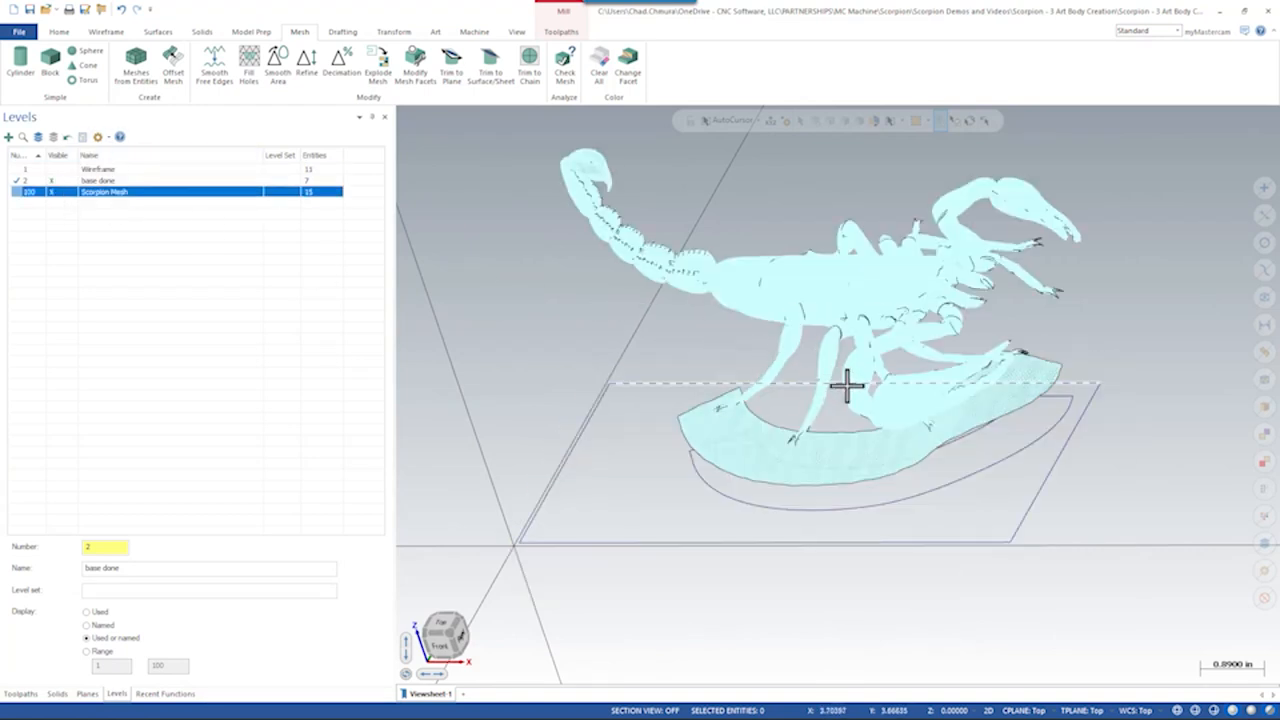
left_click(508, 32)
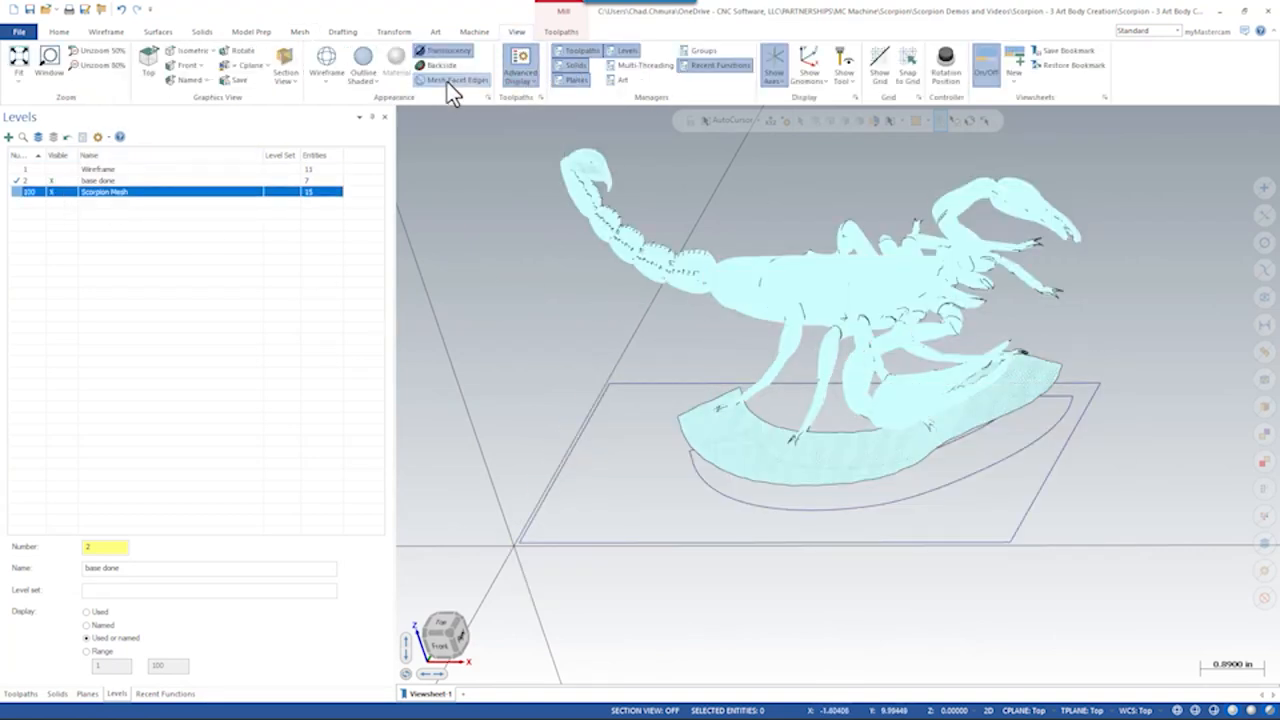
left_click(456, 72)
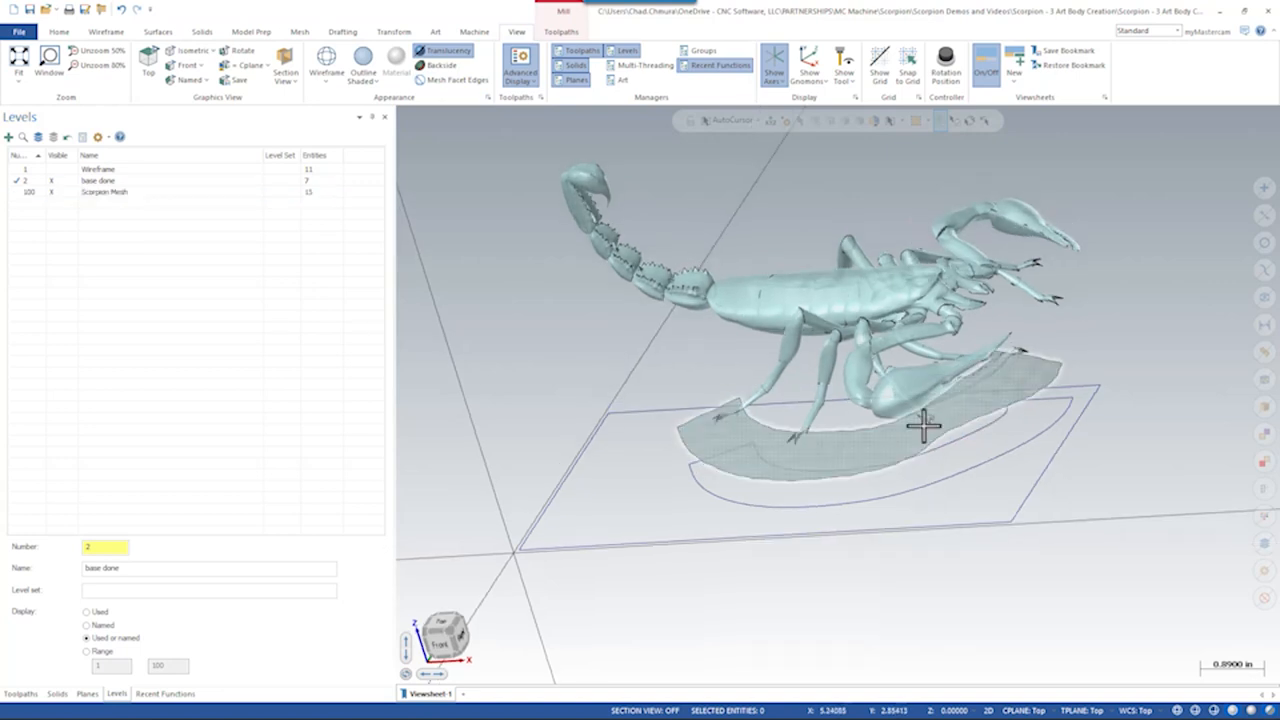
left_click_drag(920, 424, 876, 410)
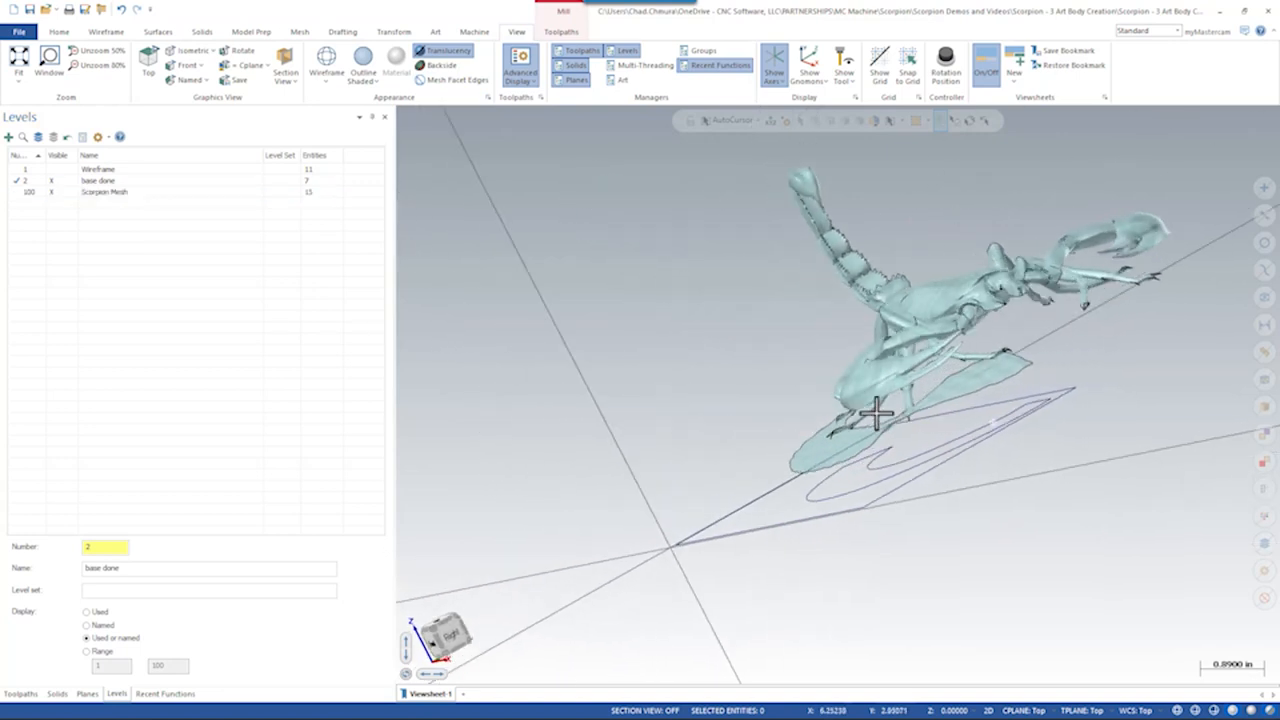